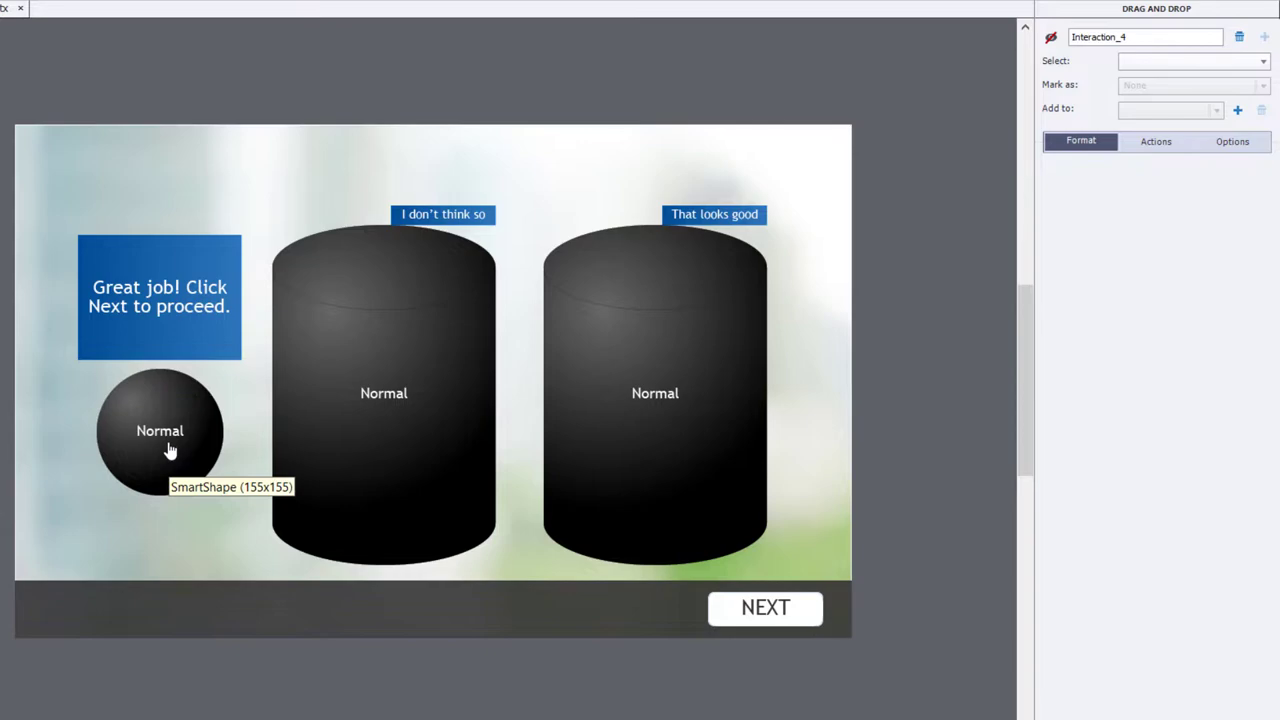
mouse_move(334, 408)
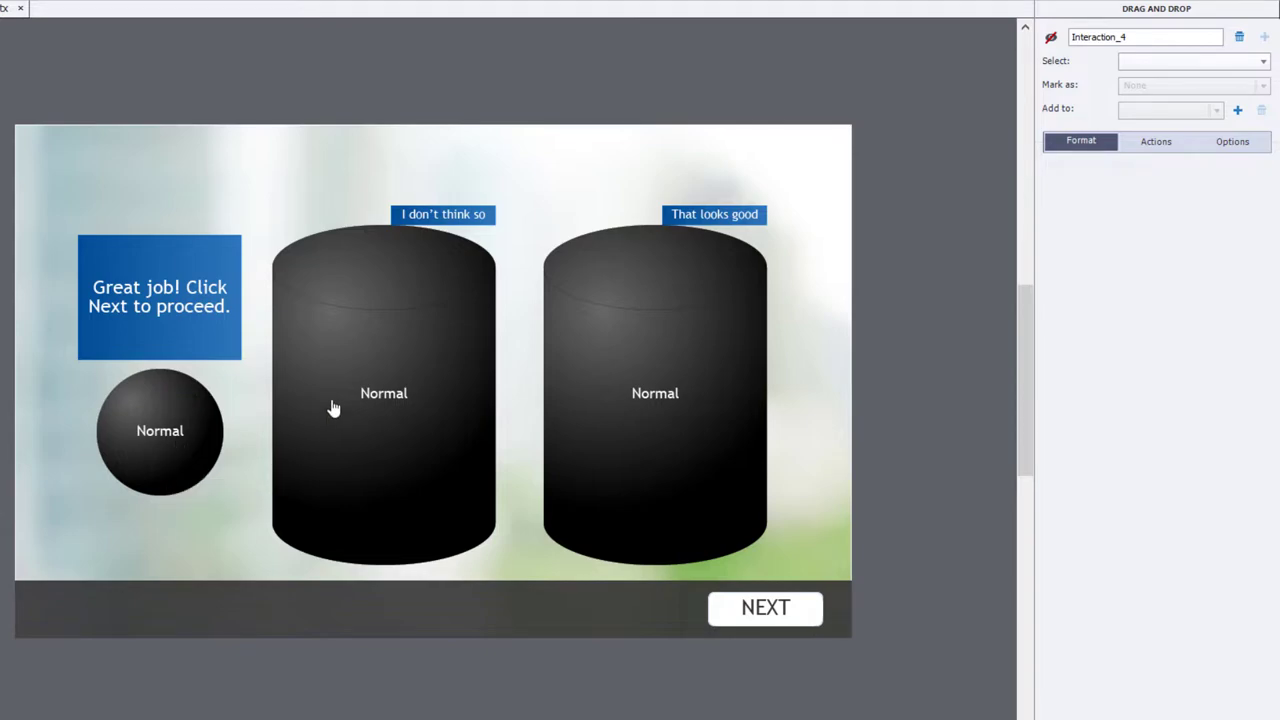
mouse_move(1065, 60)
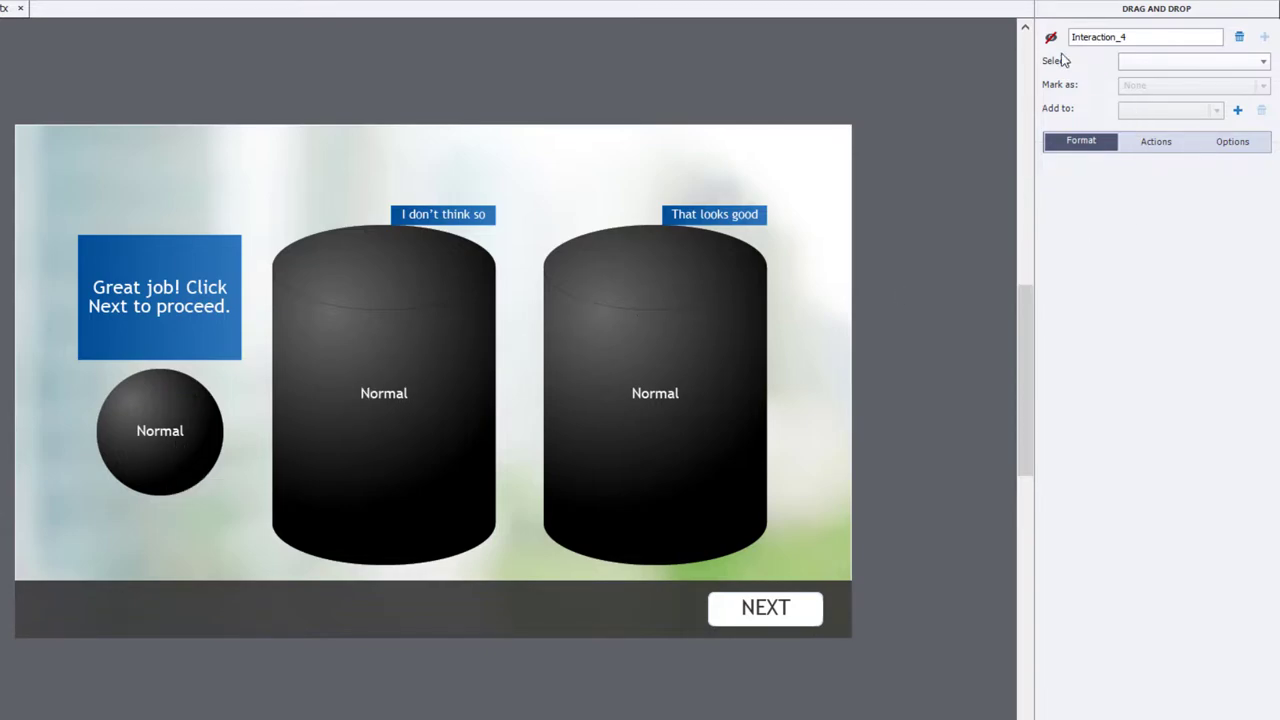
- Reveal the sphere's drag-and-drop link to the 'That looks good' cylinder target
left_click_drag(160, 431, 655, 393)
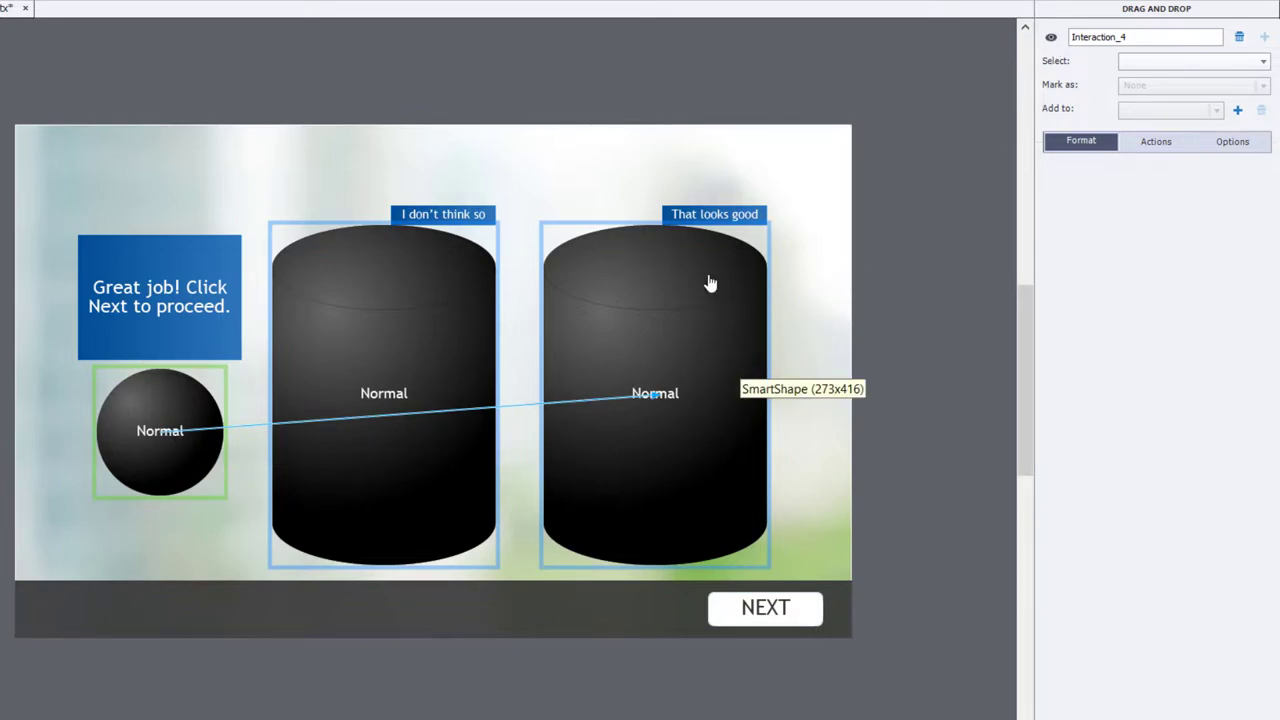
mouse_move(727, 365)
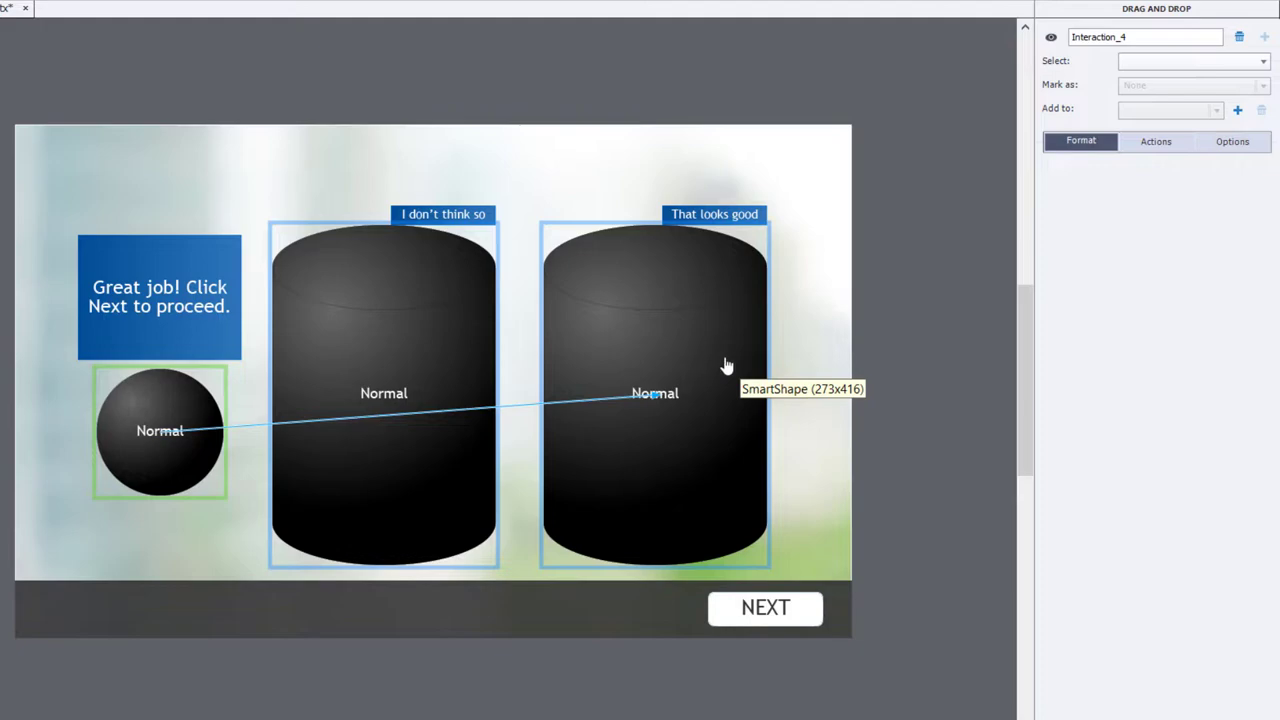
mouse_move(785, 220)
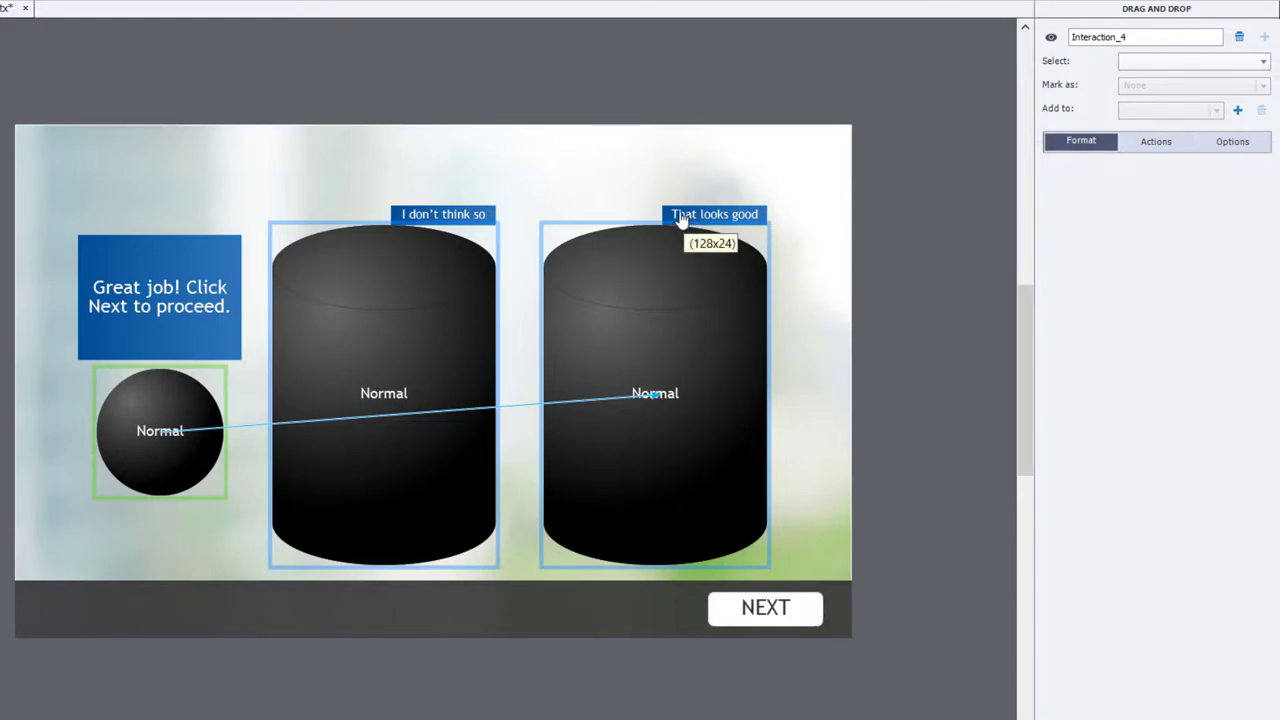
mouse_move(472, 298)
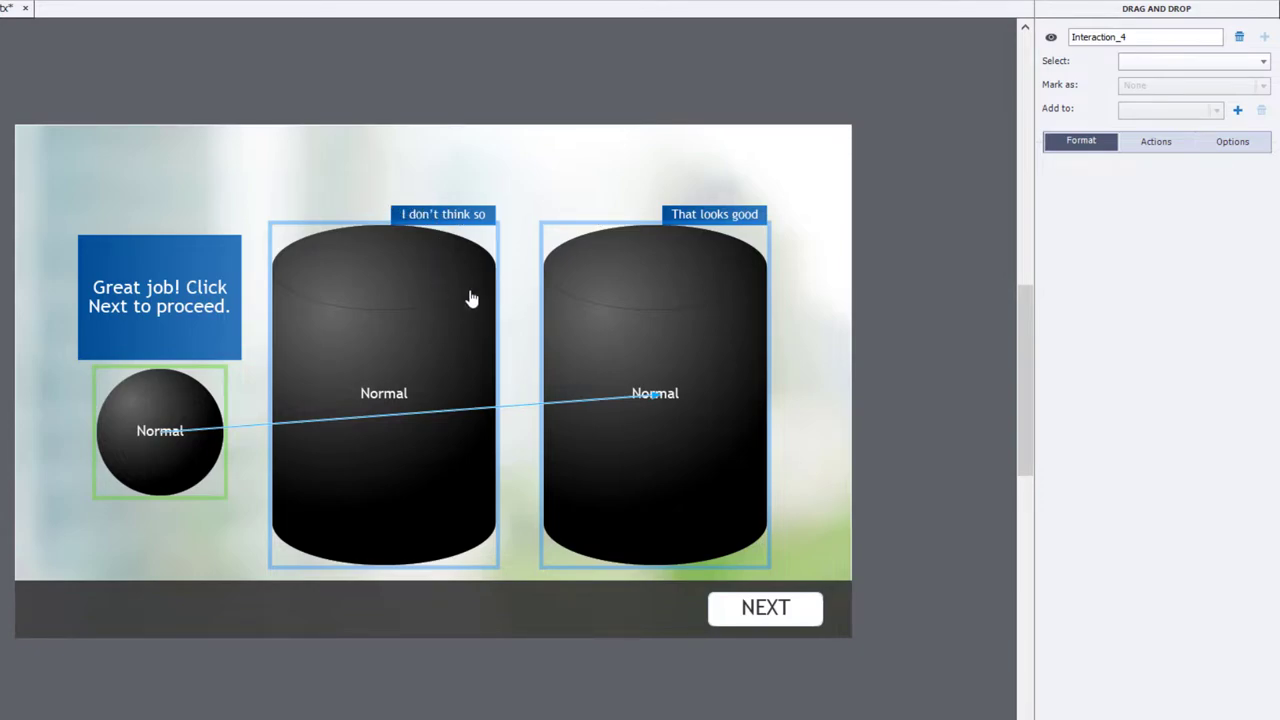
mouse_move(135, 300)
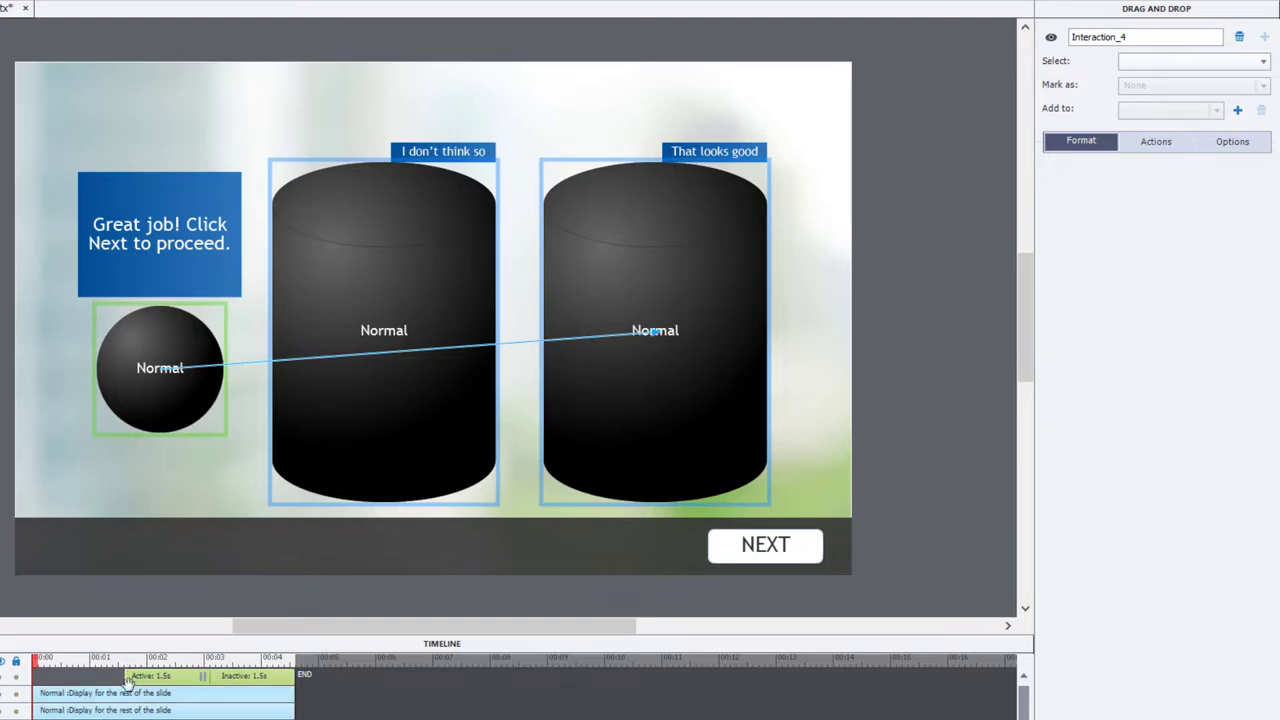
mouse_move(549, 541)
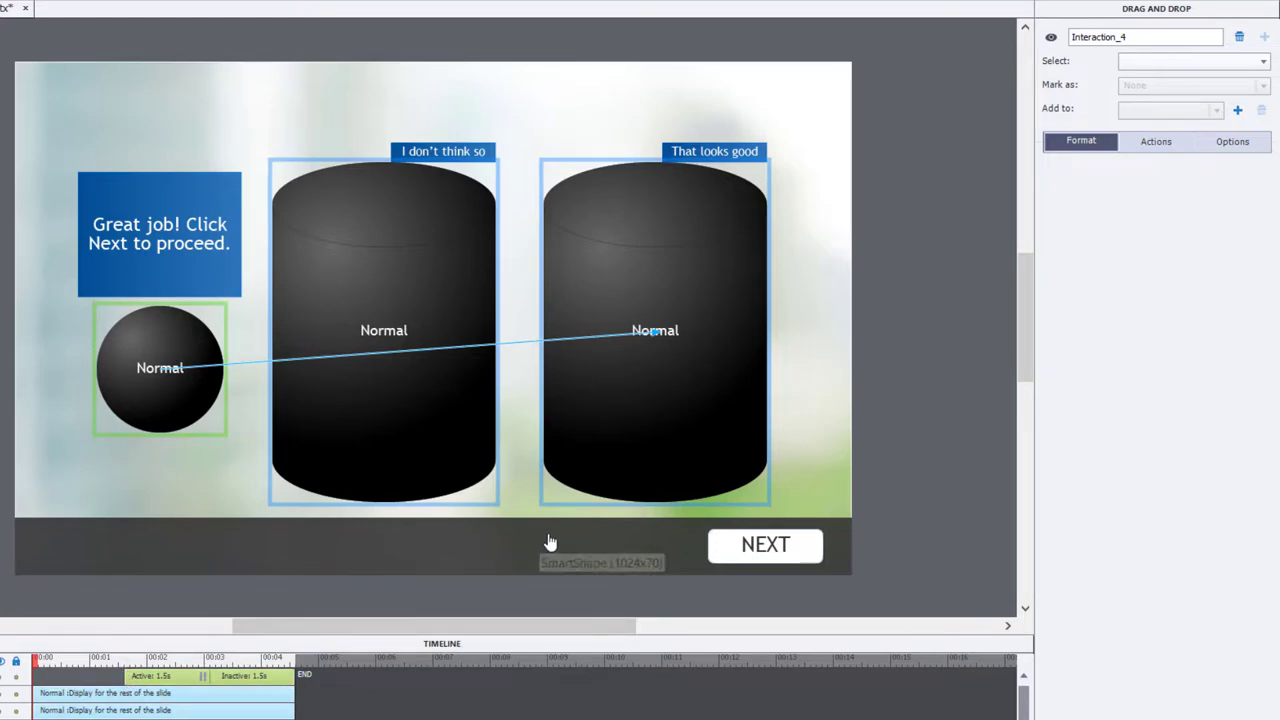
mouse_move(984, 243)
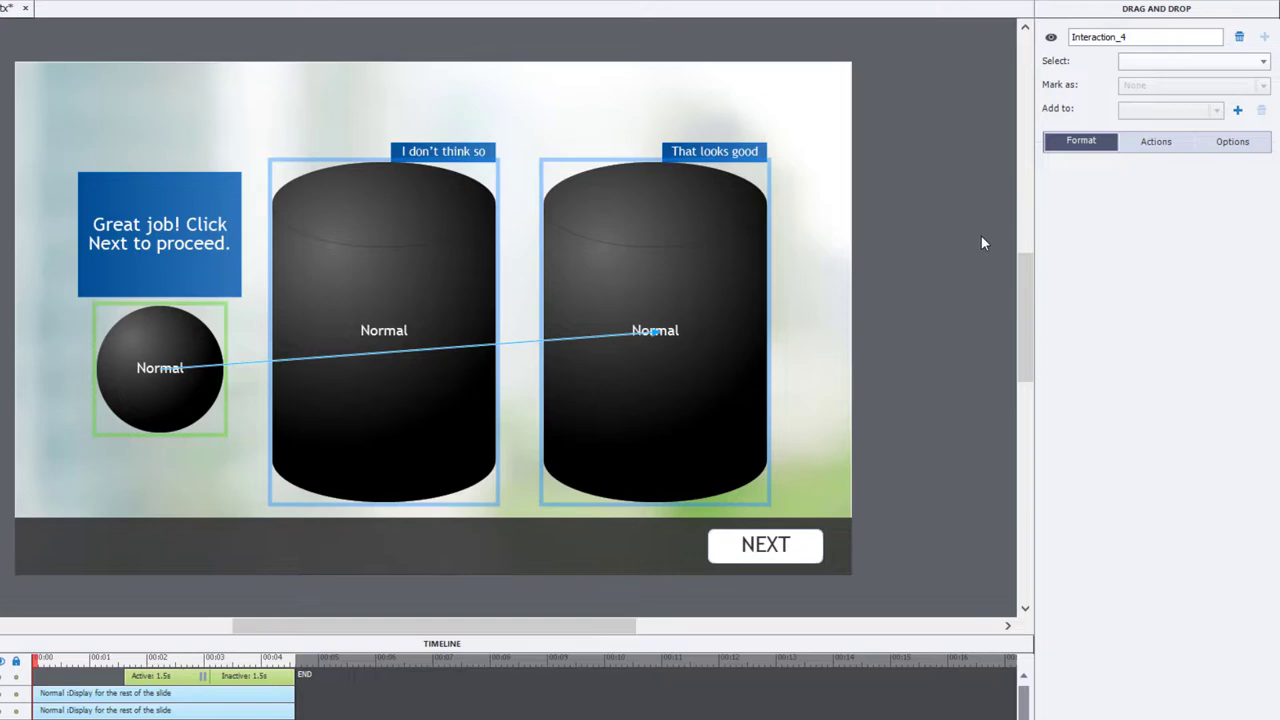
mouse_move(437, 653)
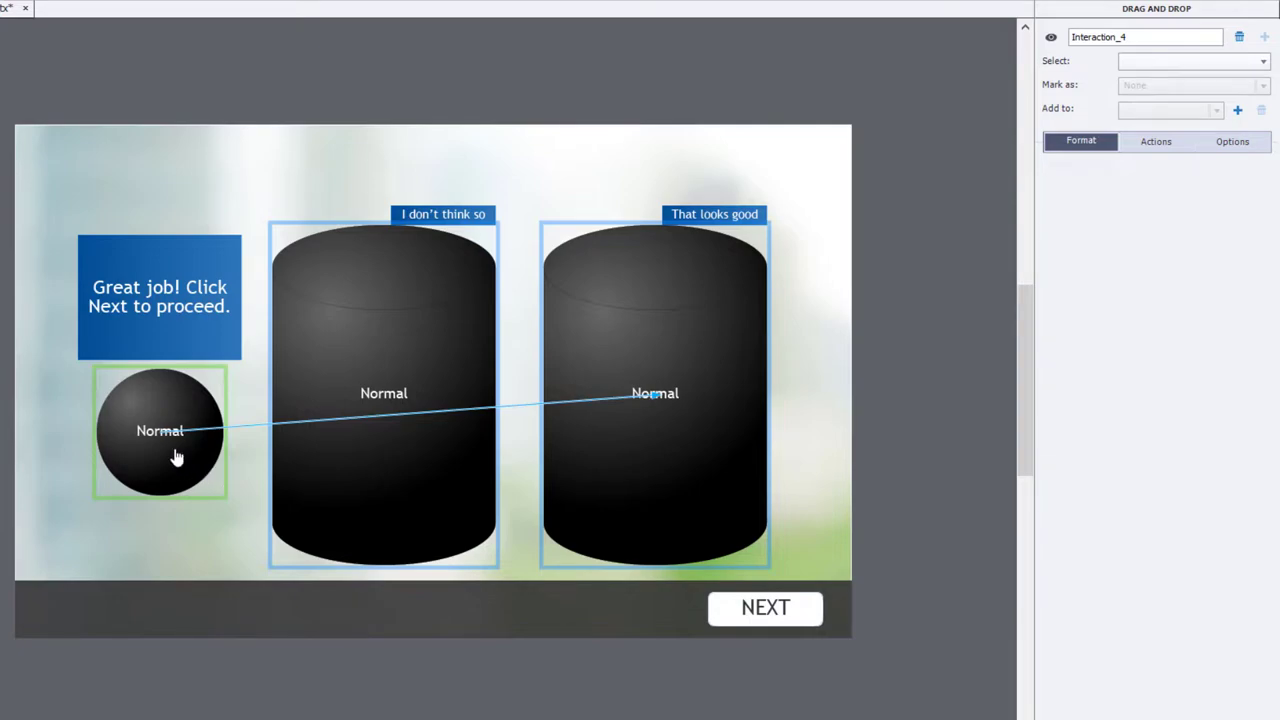
- Select the sphere and open its State View, listing only the Normal state
left_click(160, 430)
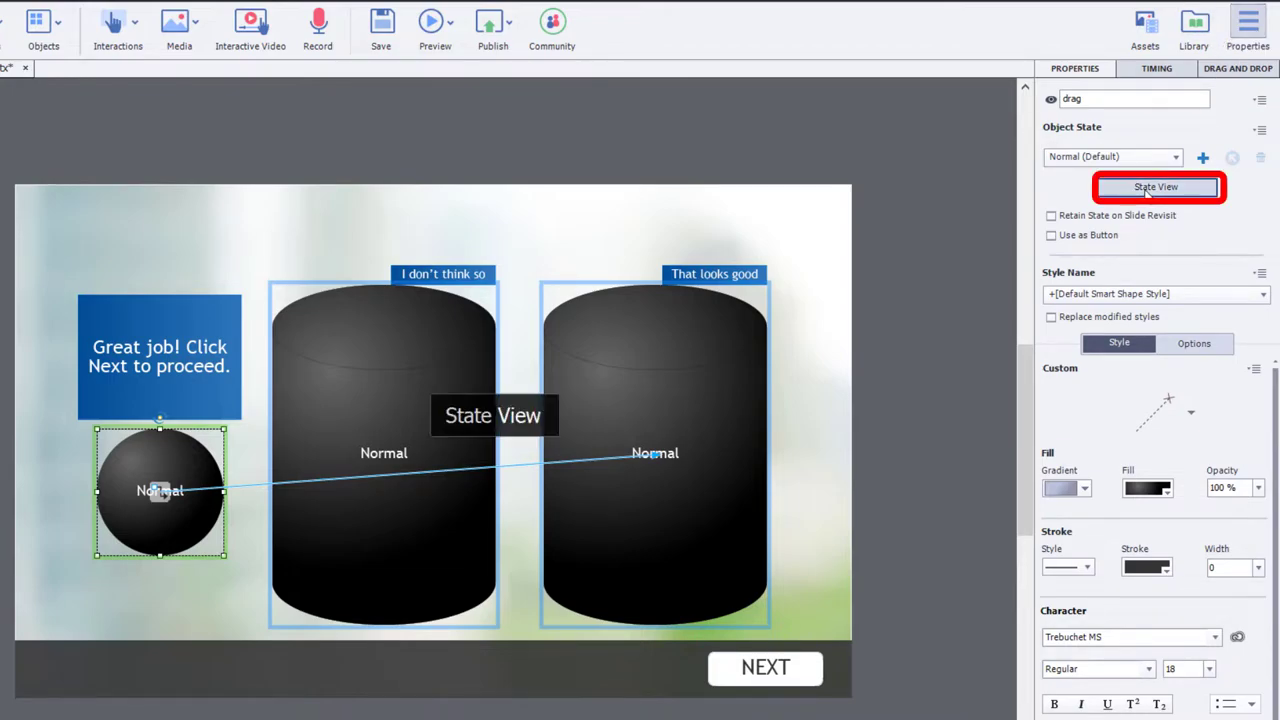
left_click(1156, 187)
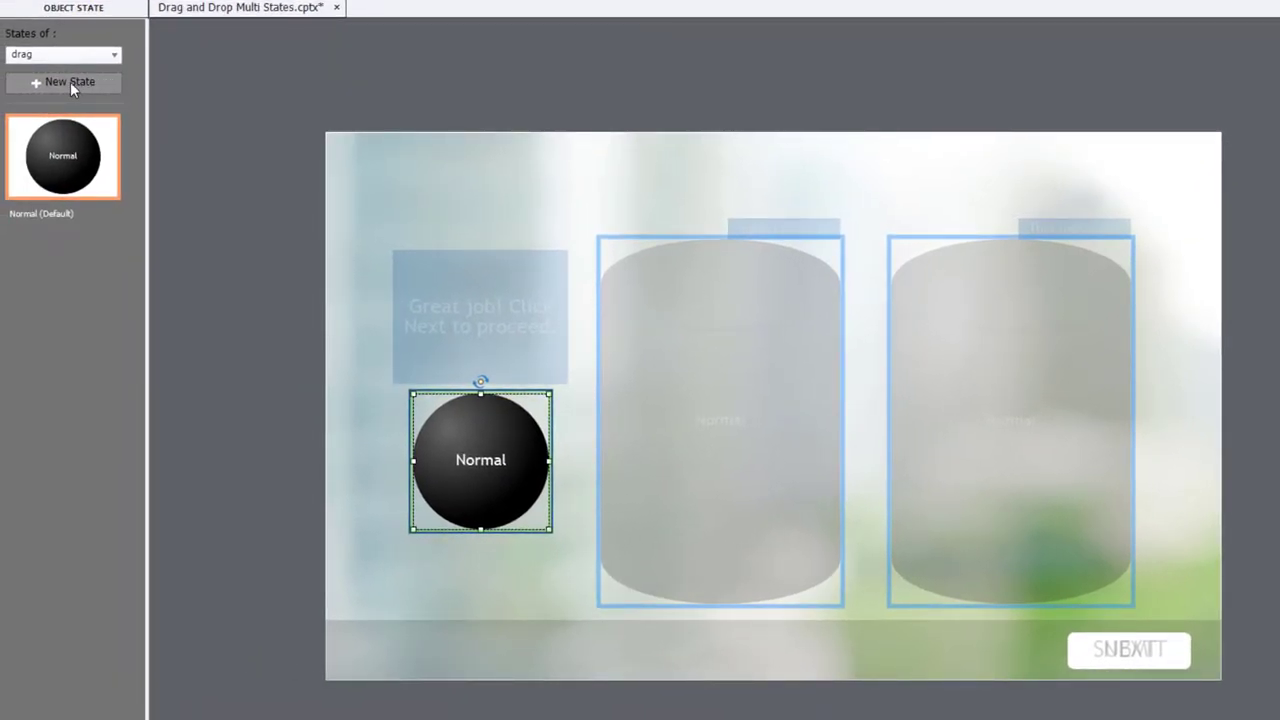
- Add inbuilt DragOver, DropAccept, DropReject and DragStart states to the sphere, cancelling the custom-name prompt
left_click(63, 82)
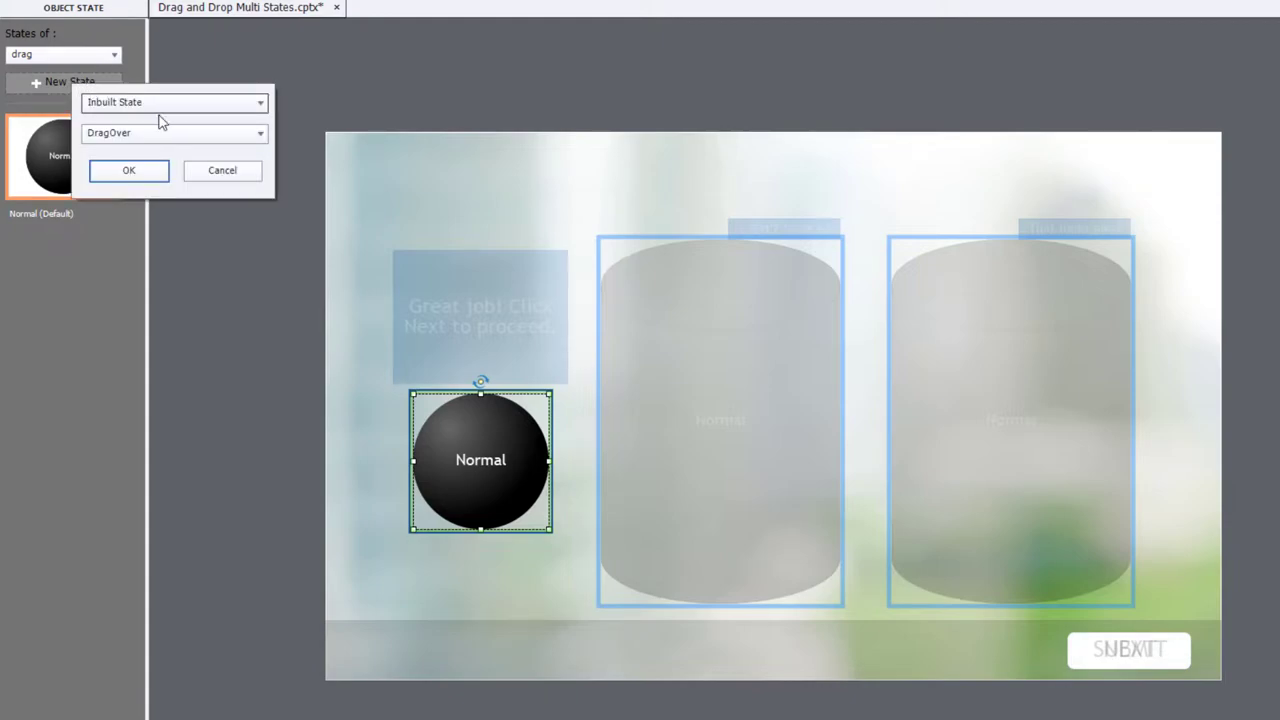
left_click(128, 170)
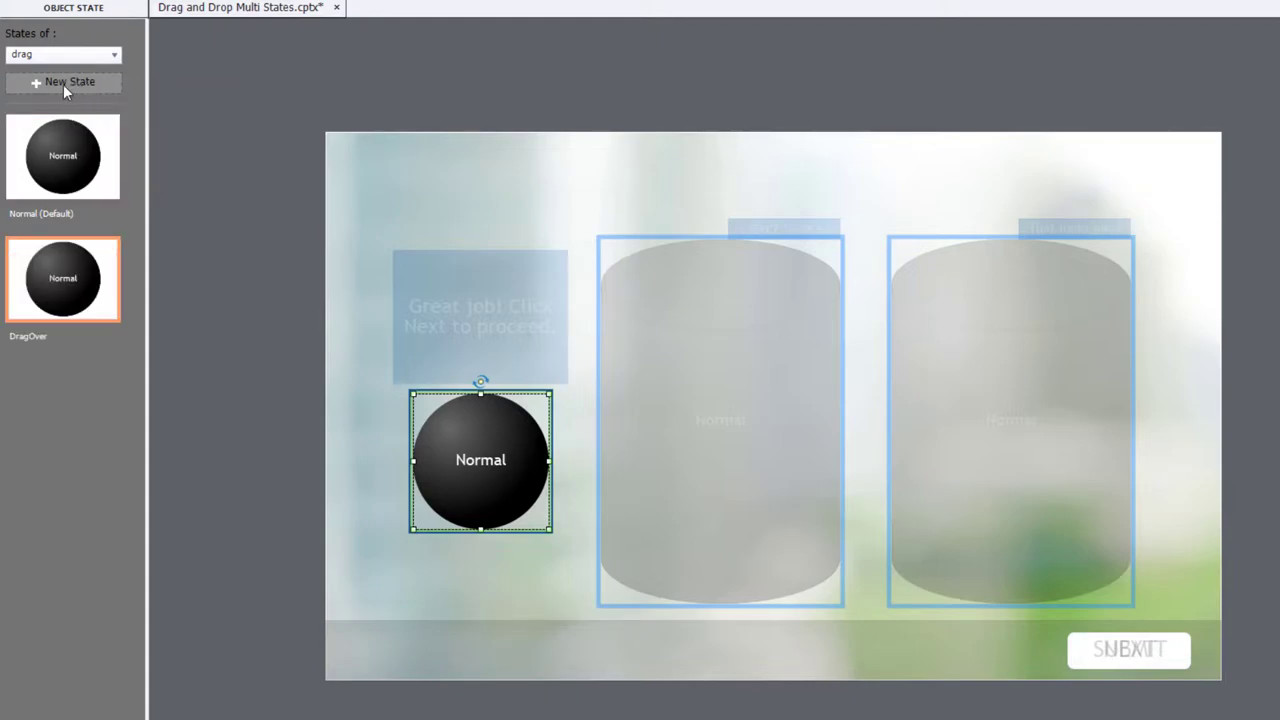
left_click(63, 81)
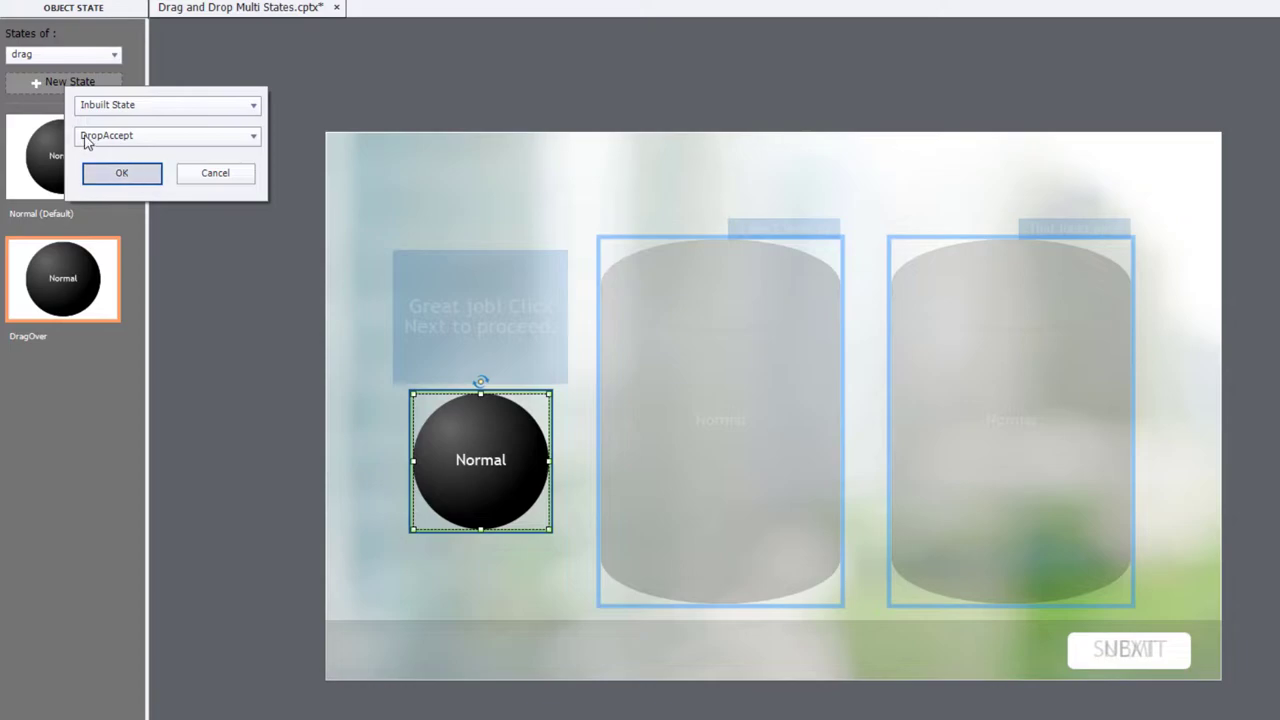
left_click(121, 173)
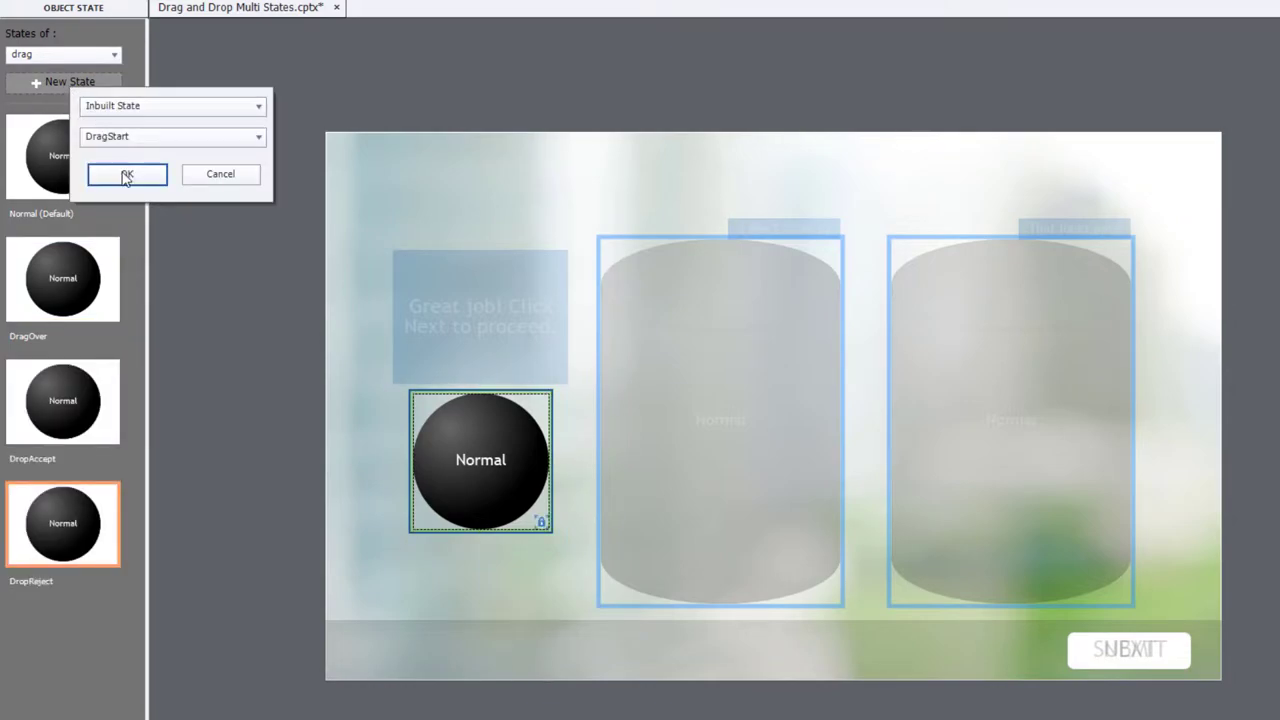
left_click(127, 174)
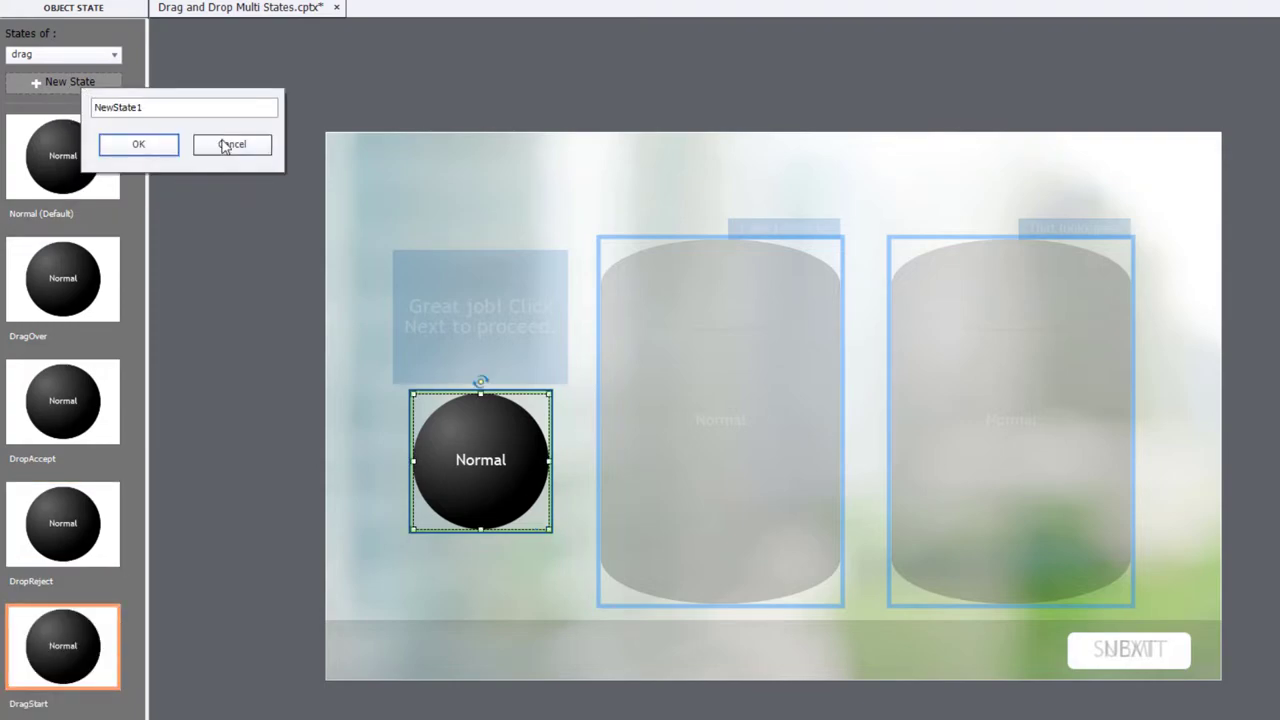
left_click(232, 144)
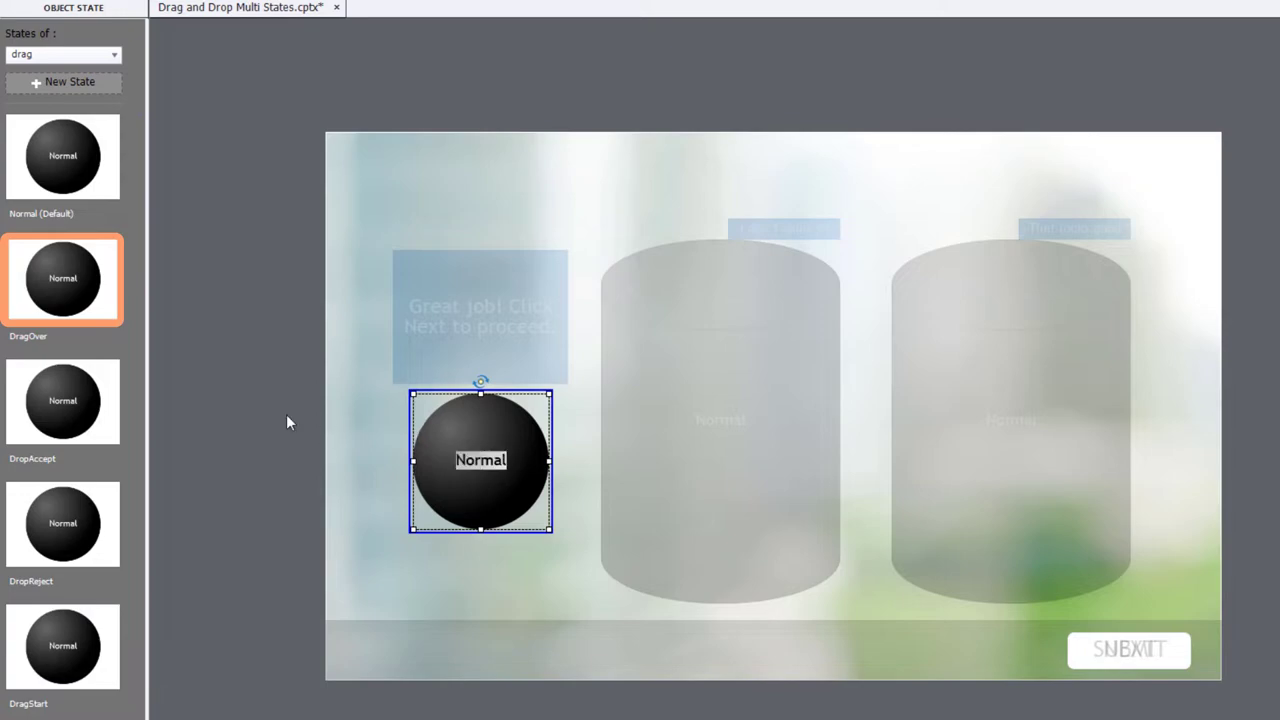
- Type each sphere state's name as its label: DragOver, DropAccept, DropReject, DragStart
type("DragOver")
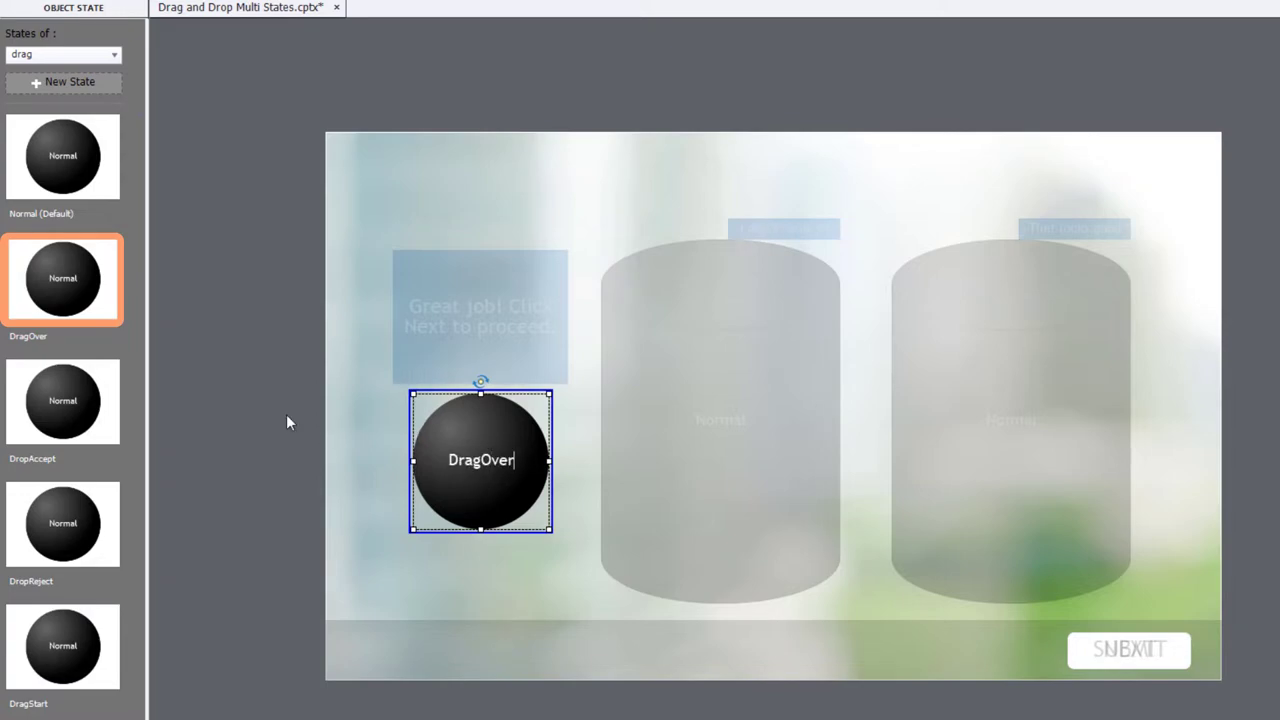
left_click(62, 401)
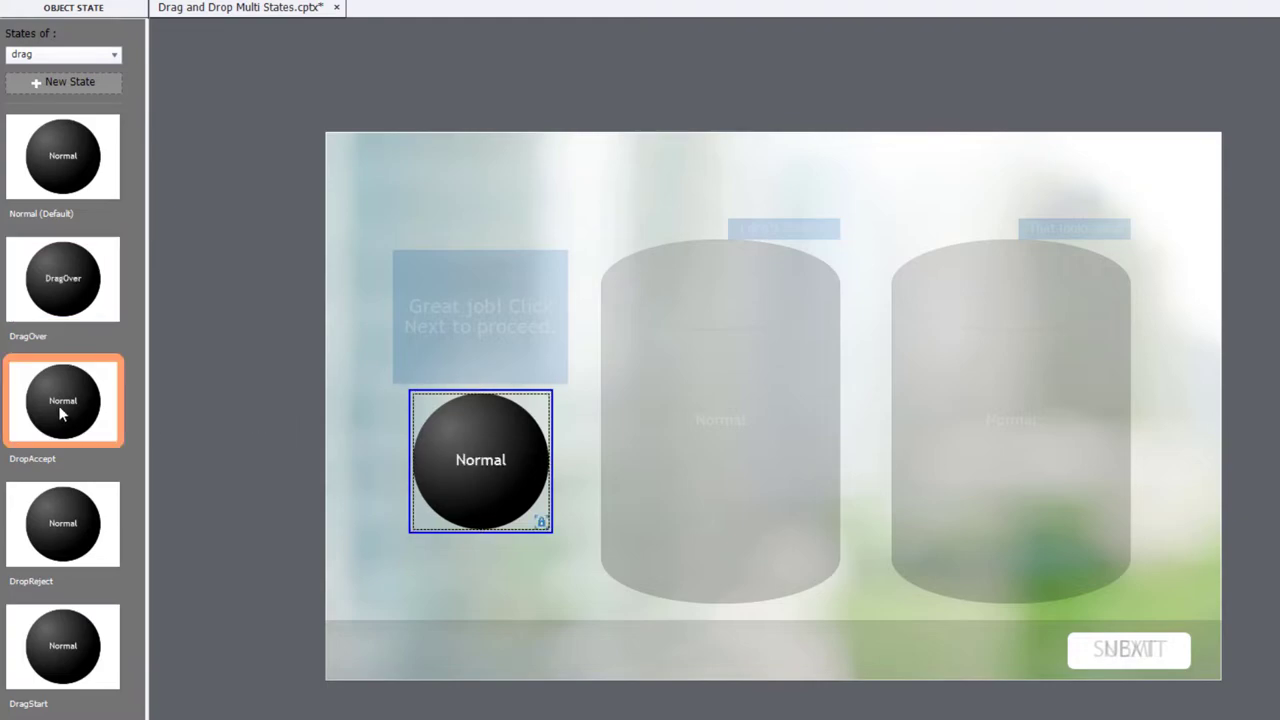
double_click(480, 460)
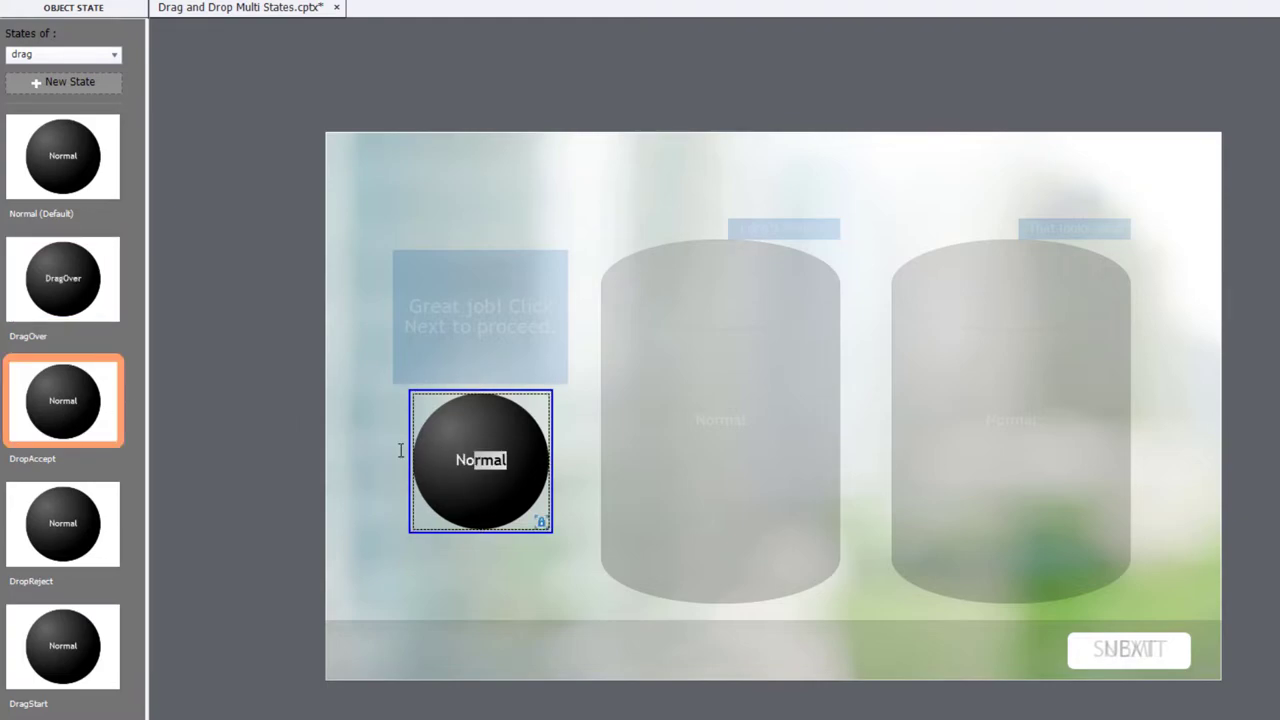
type("DropAccept")
left_click(481, 461)
type("DragStart")
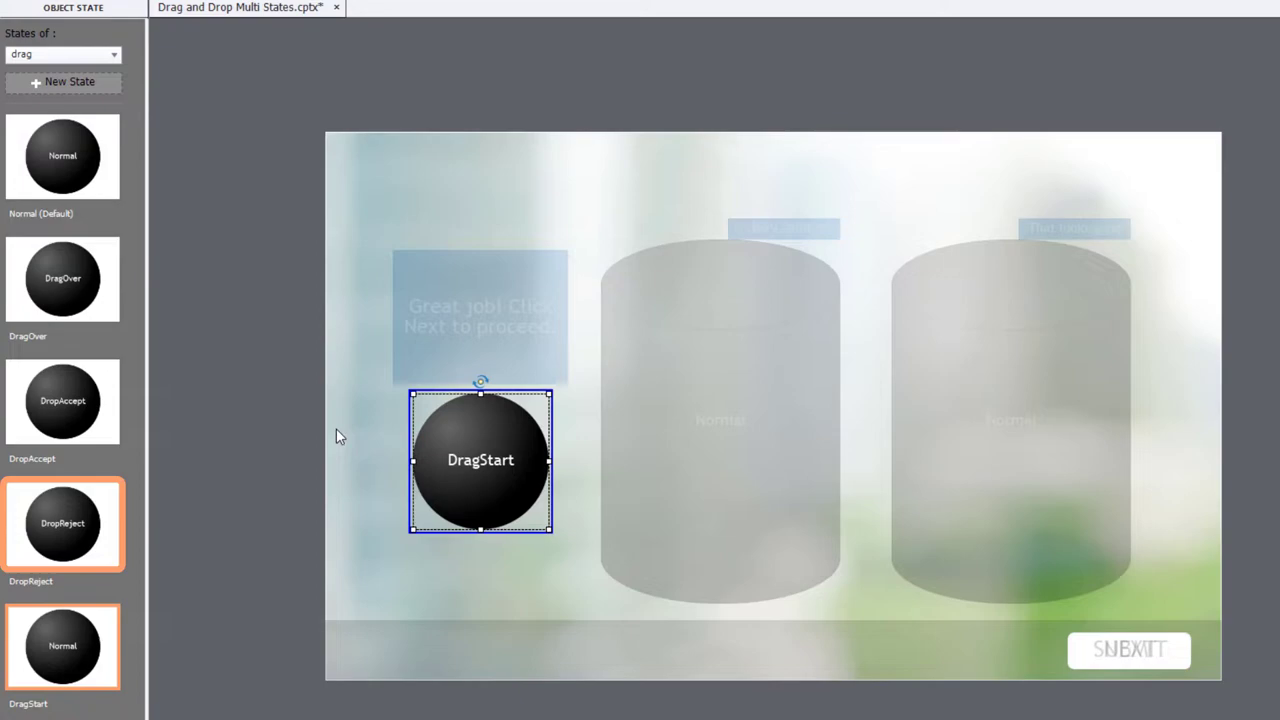
mouse_move(135, 473)
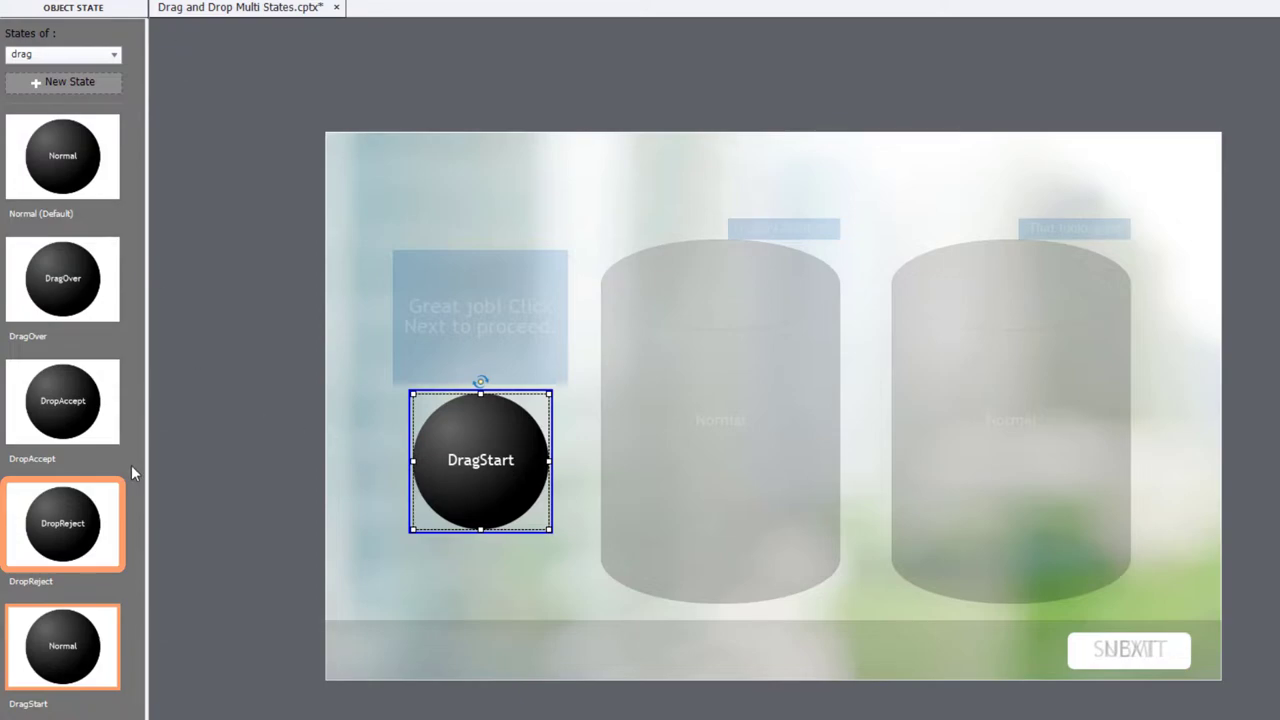
double_click(481, 459)
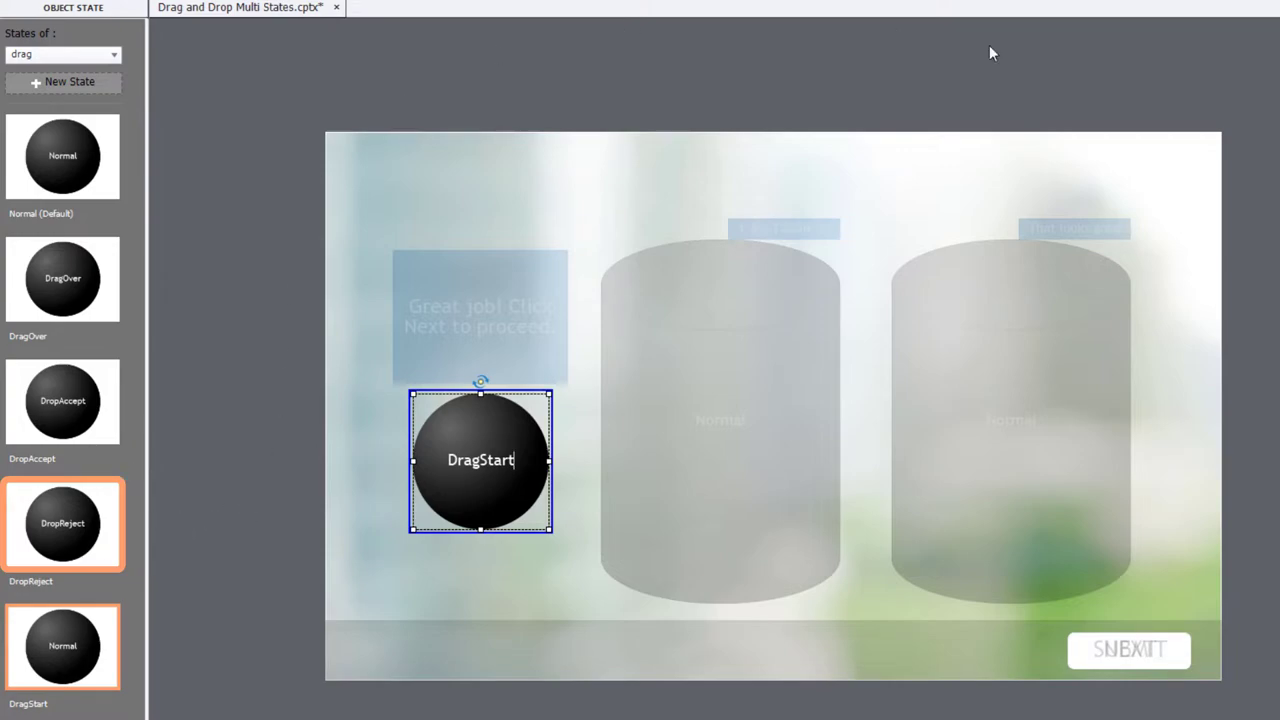
mouse_move(80, 648)
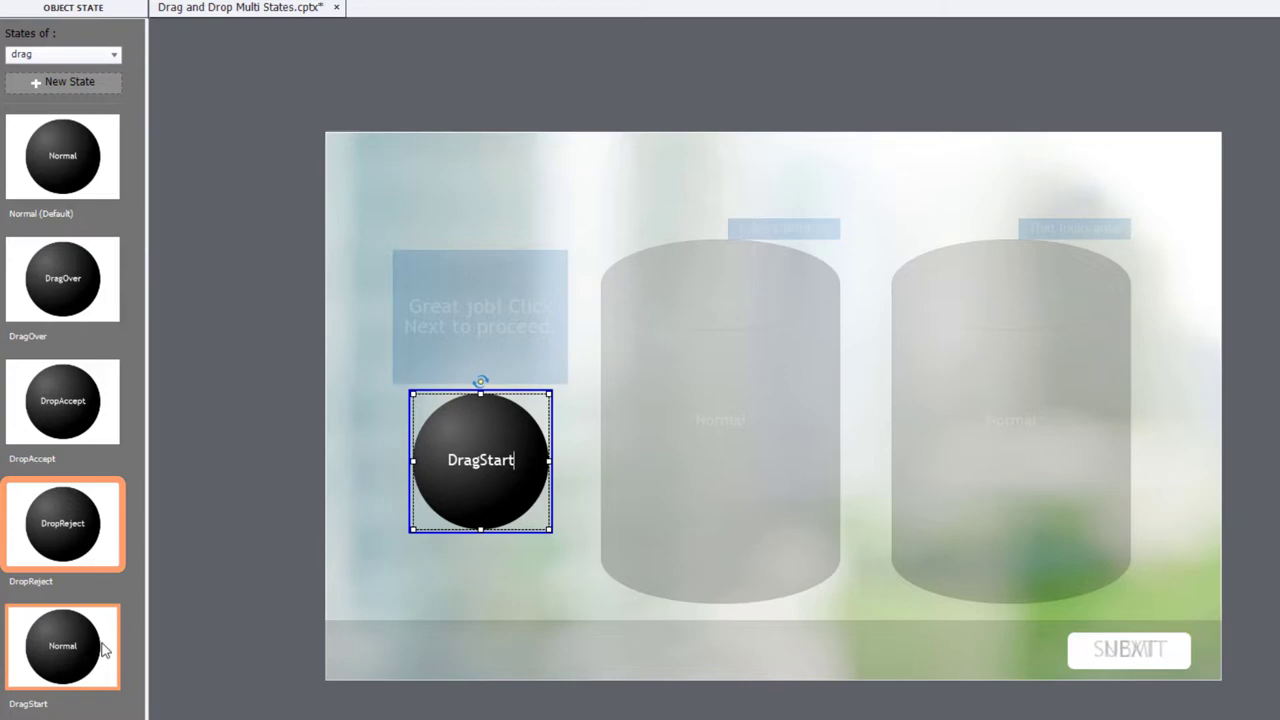
mouse_move(958, 104)
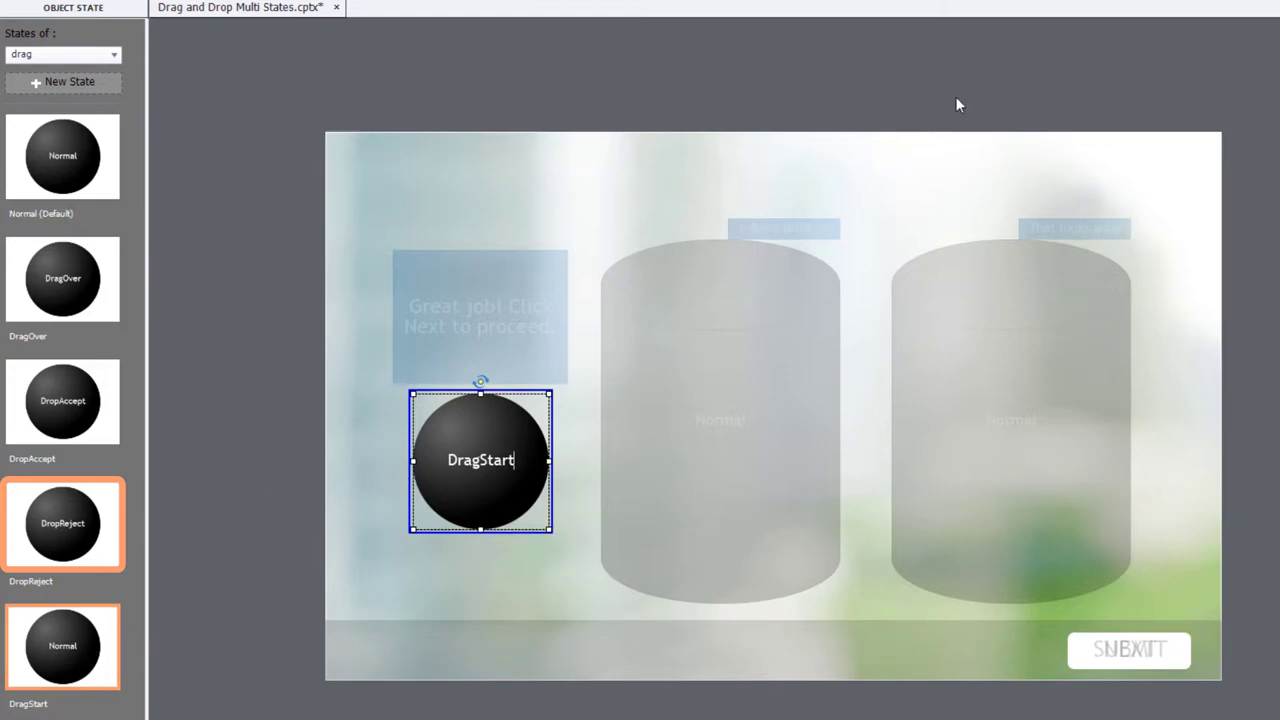
mouse_move(1021, 79)
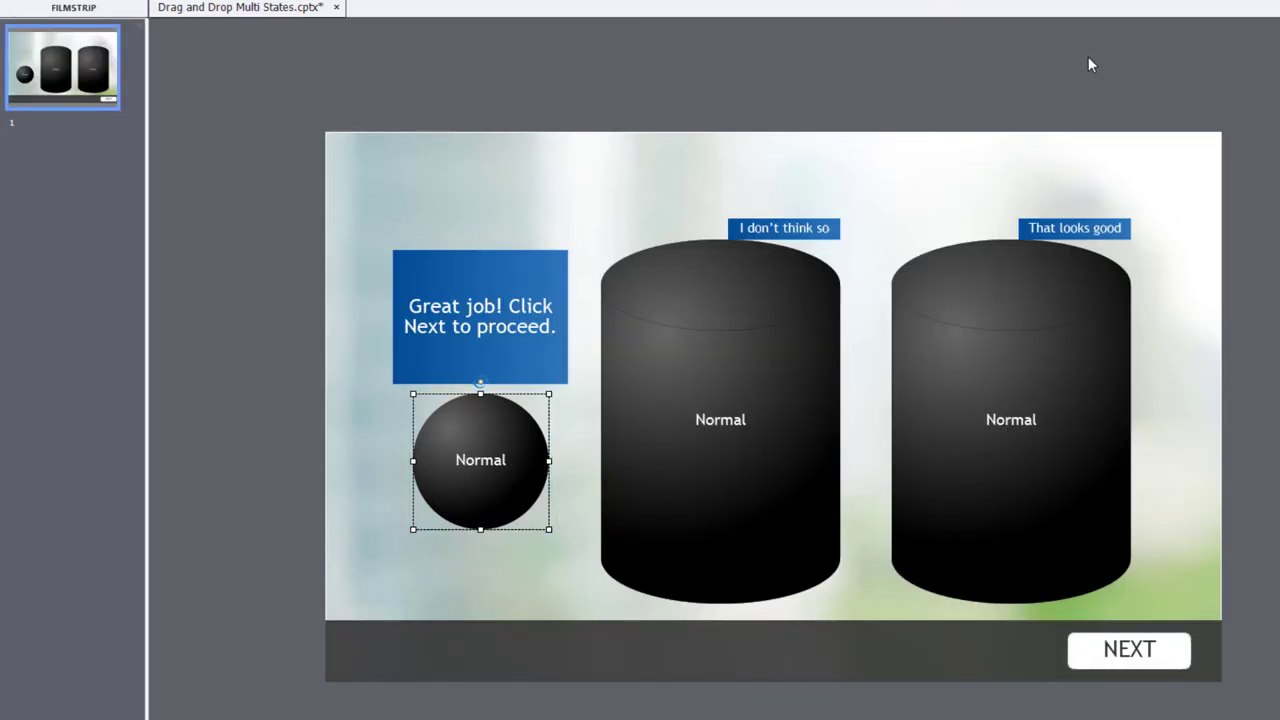
mouse_move(818, 447)
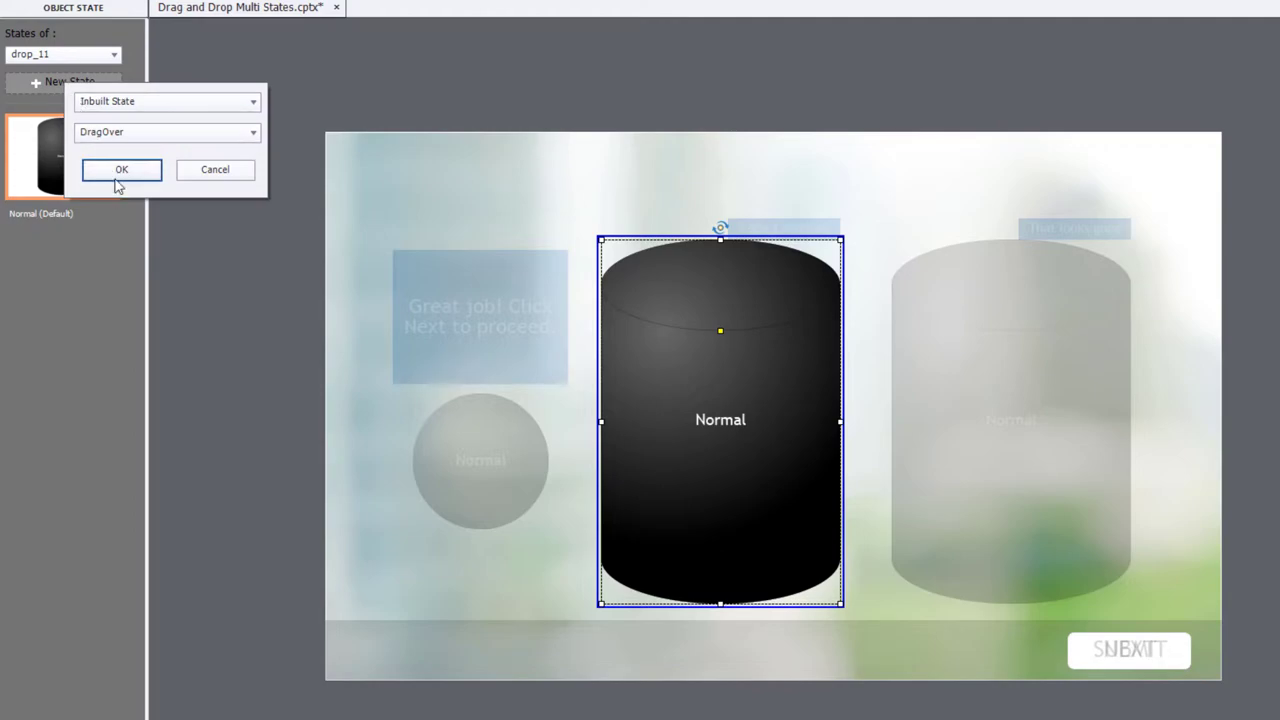
- Add inbuilt DragOver and DropCorrect states to the left cylinder
left_click(121, 169)
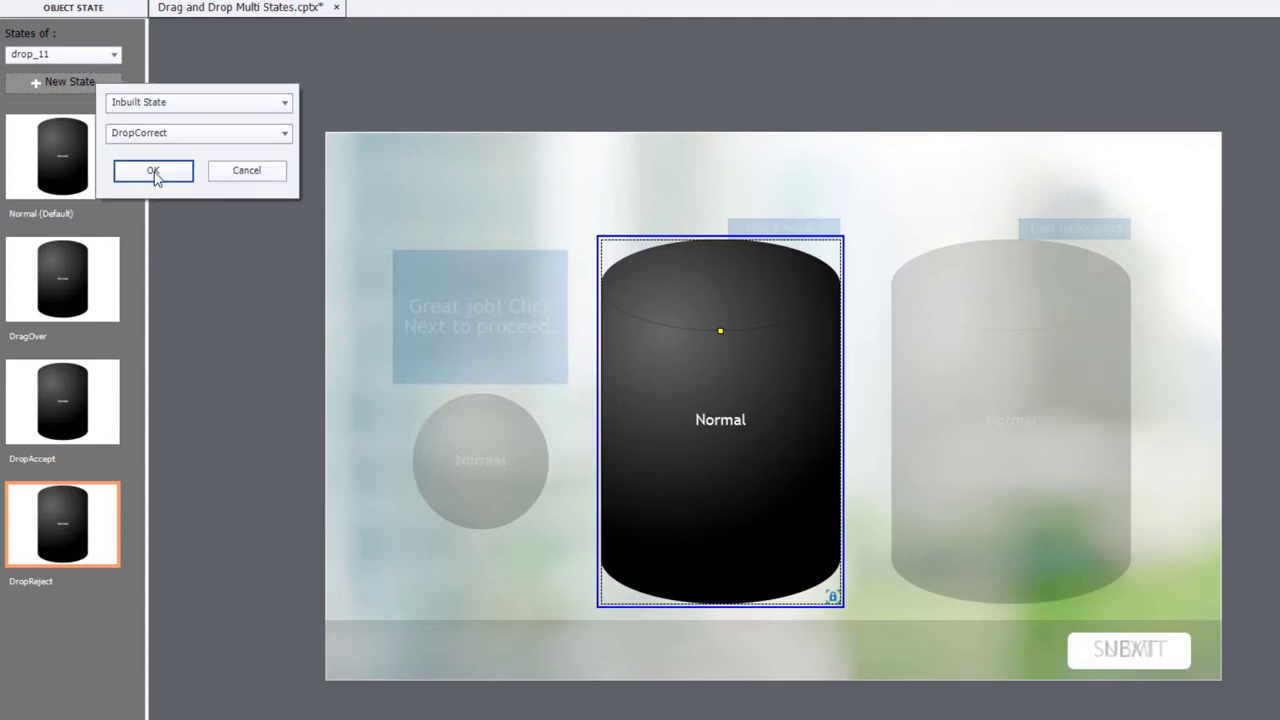
left_click(153, 170)
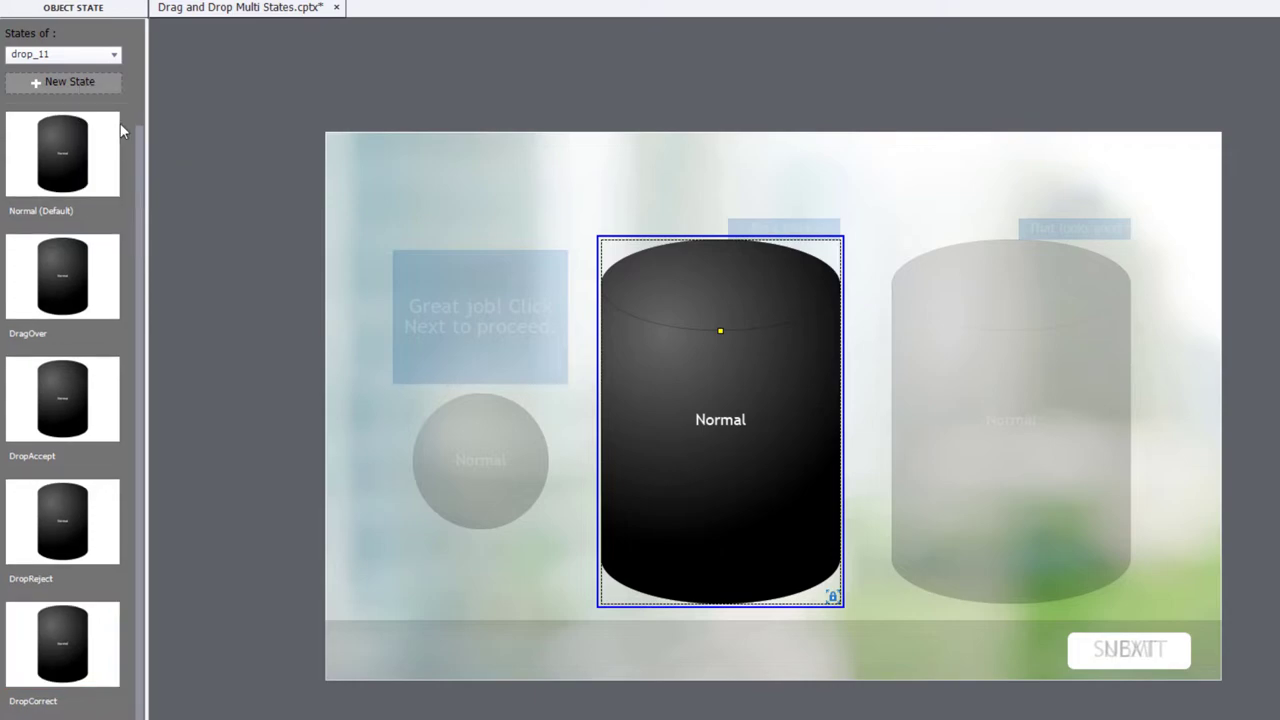
mouse_move(275, 258)
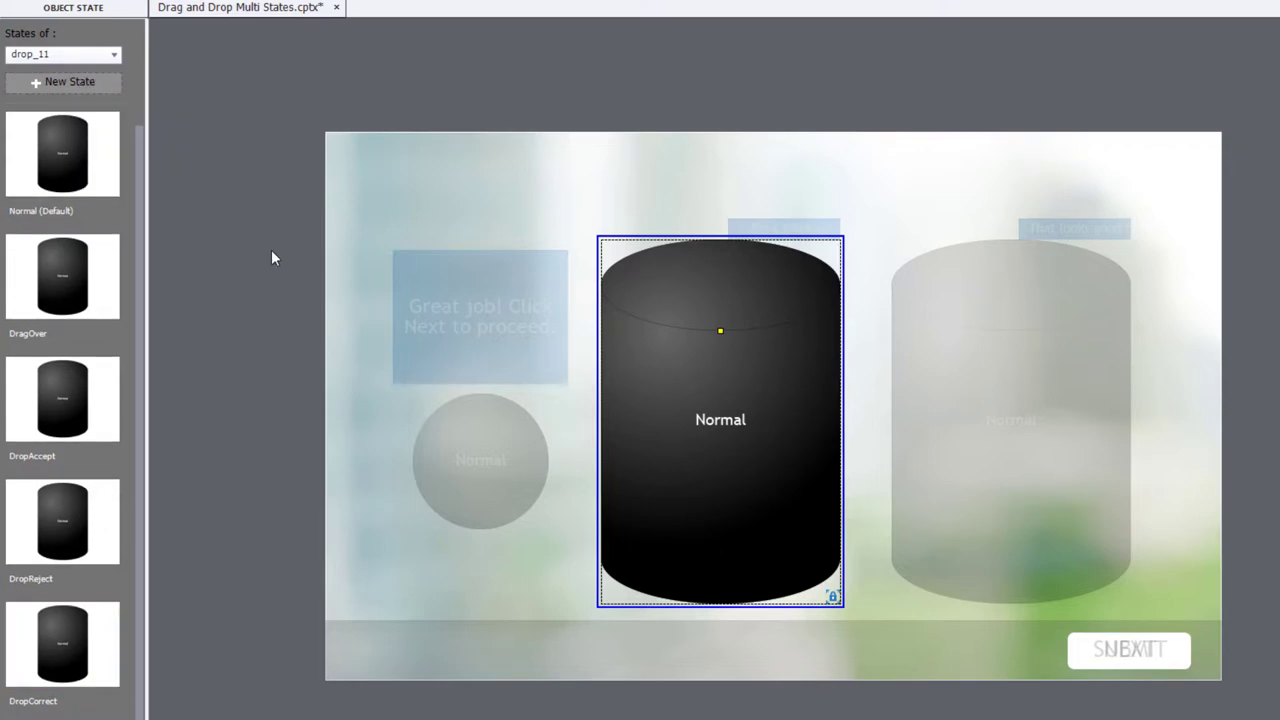
- Relabel the left cylinder's DragOver and later states with their names, then exit State View
left_click(62, 277)
type("Drag")
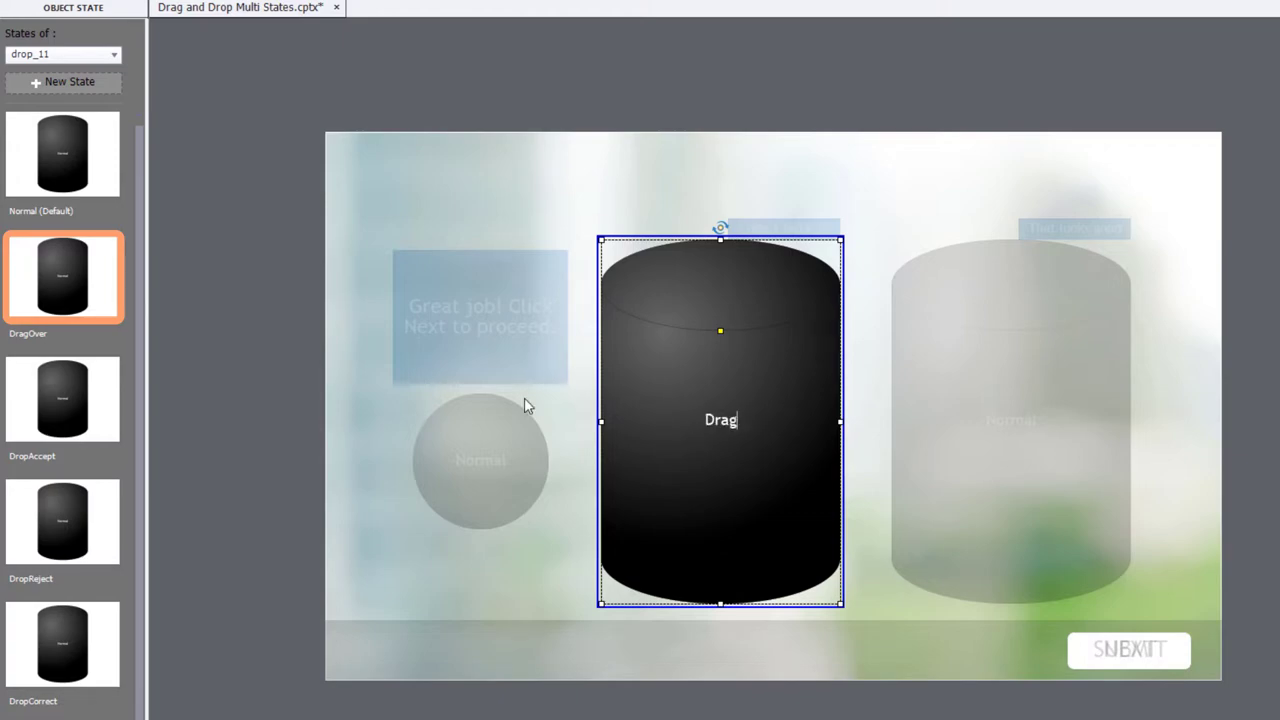
left_click(62, 399)
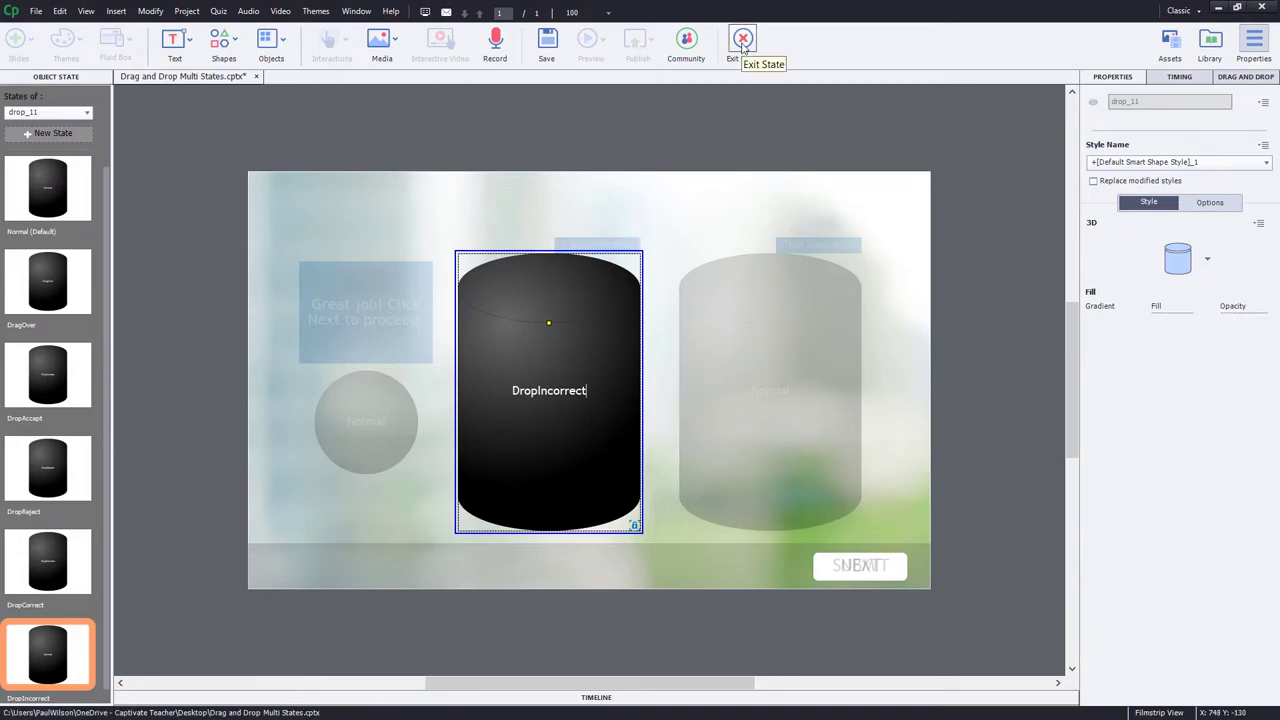
left_click(742, 38)
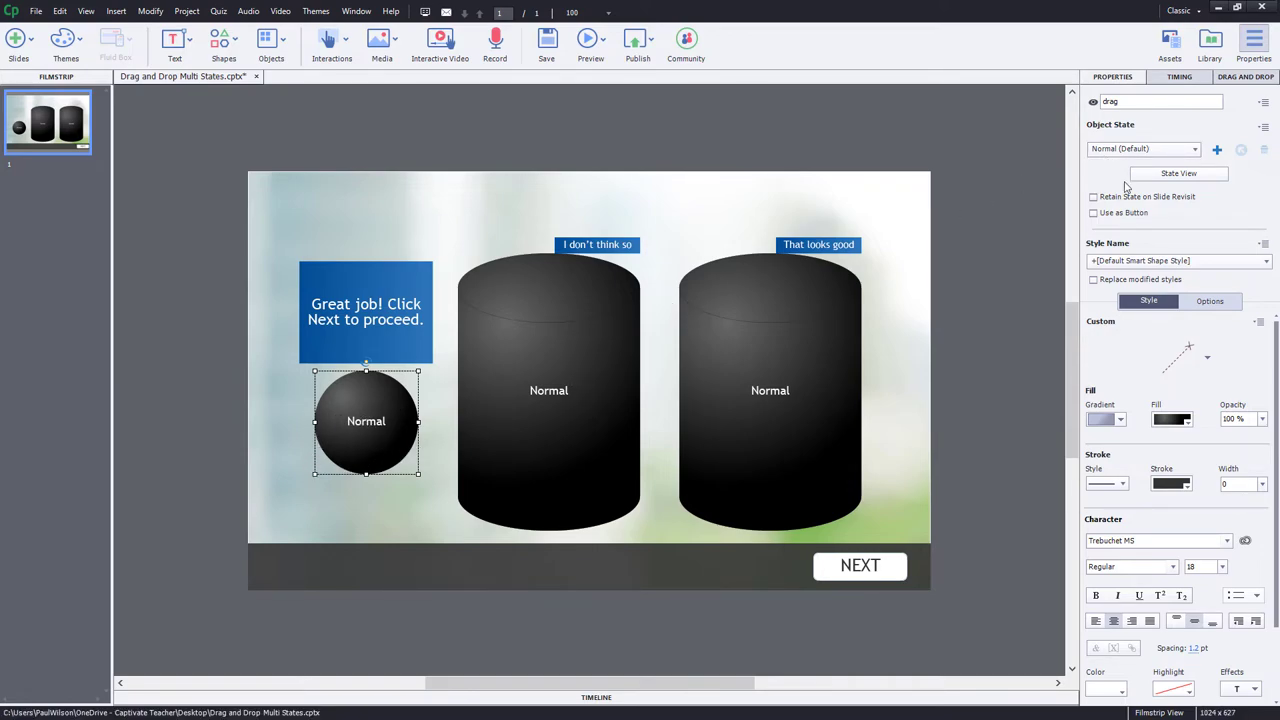
left_click(1143, 148)
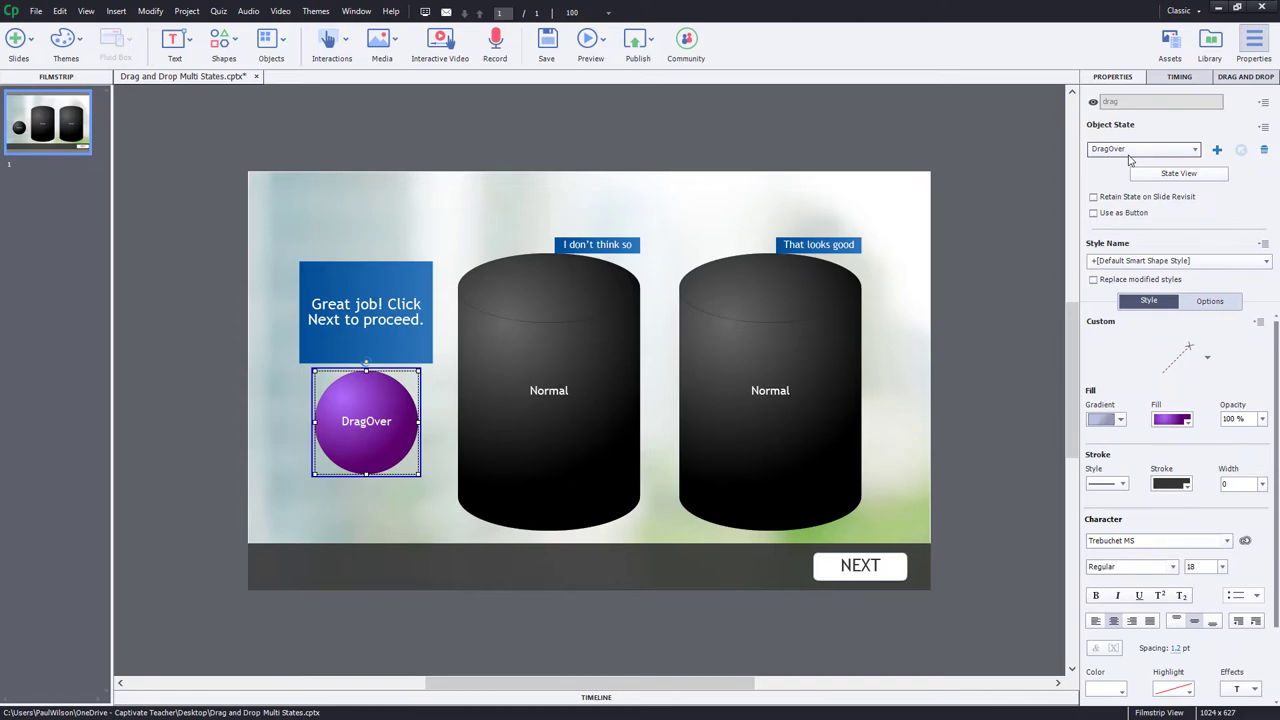
left_click(1143, 148)
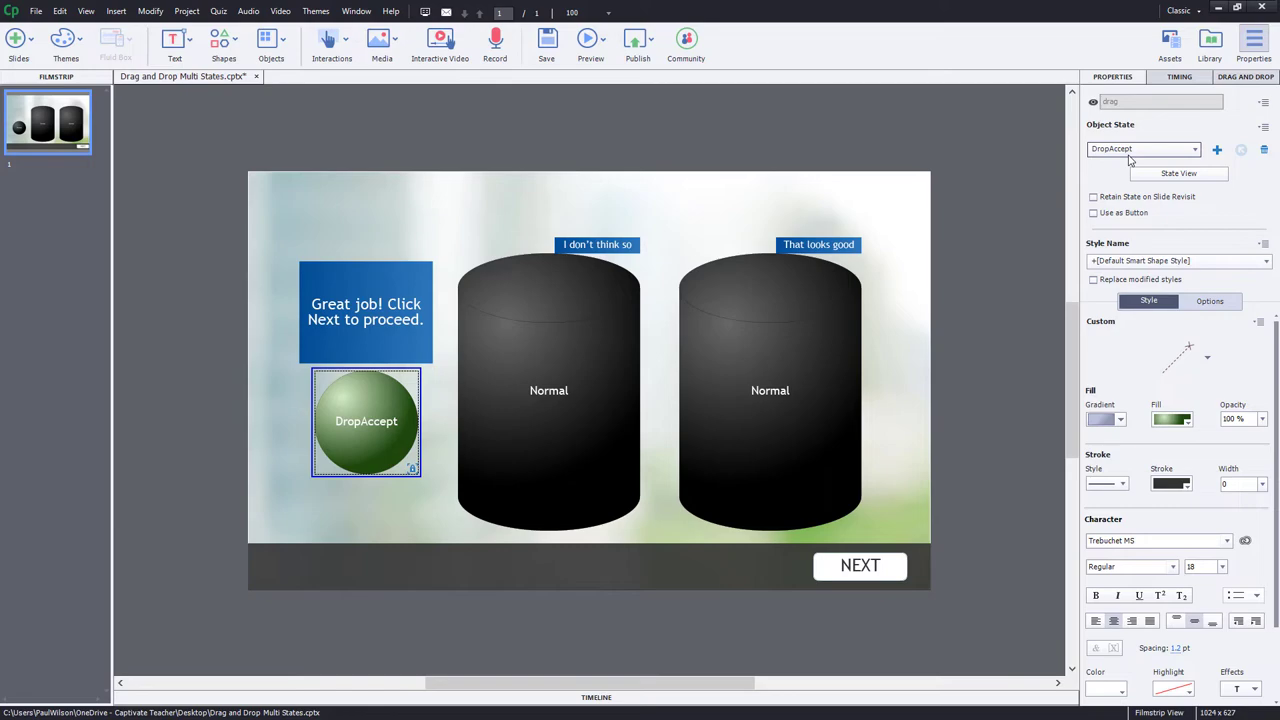
left_click(1195, 148)
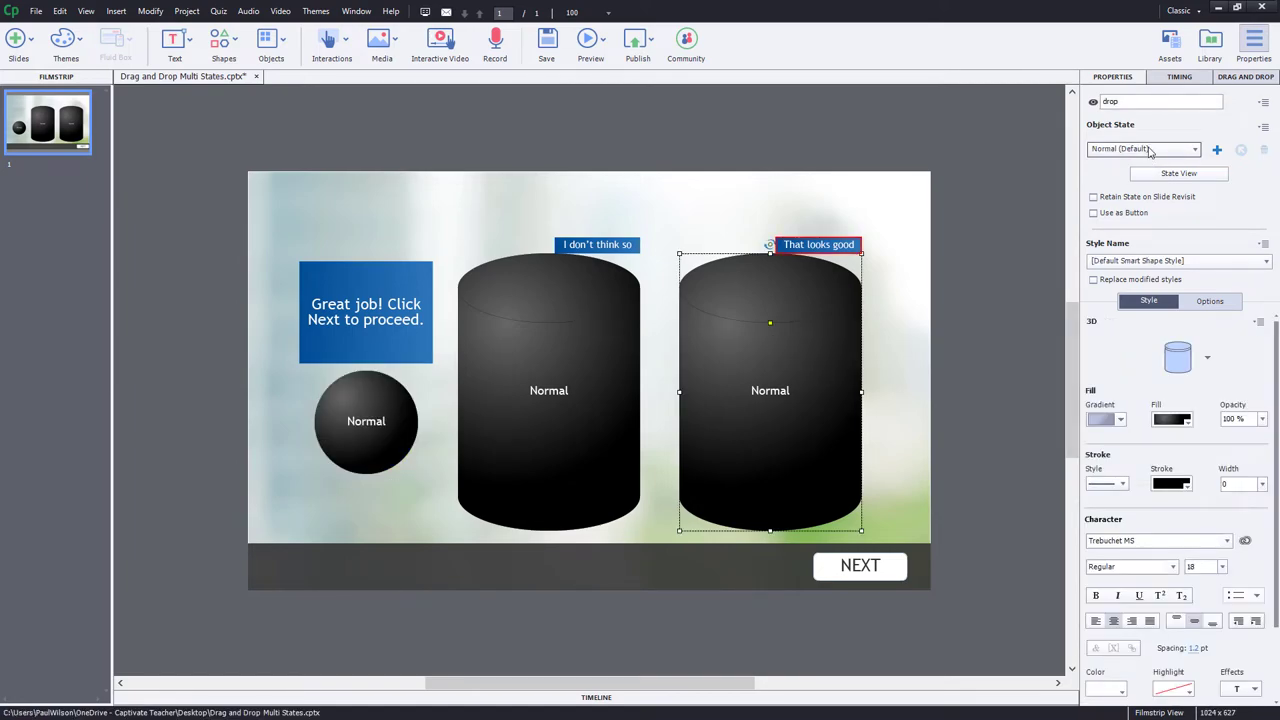
- Cycle the right cylinder through its DragOver, DropAccept and DropCorrect states, then preview the slide
left_click(1143, 148)
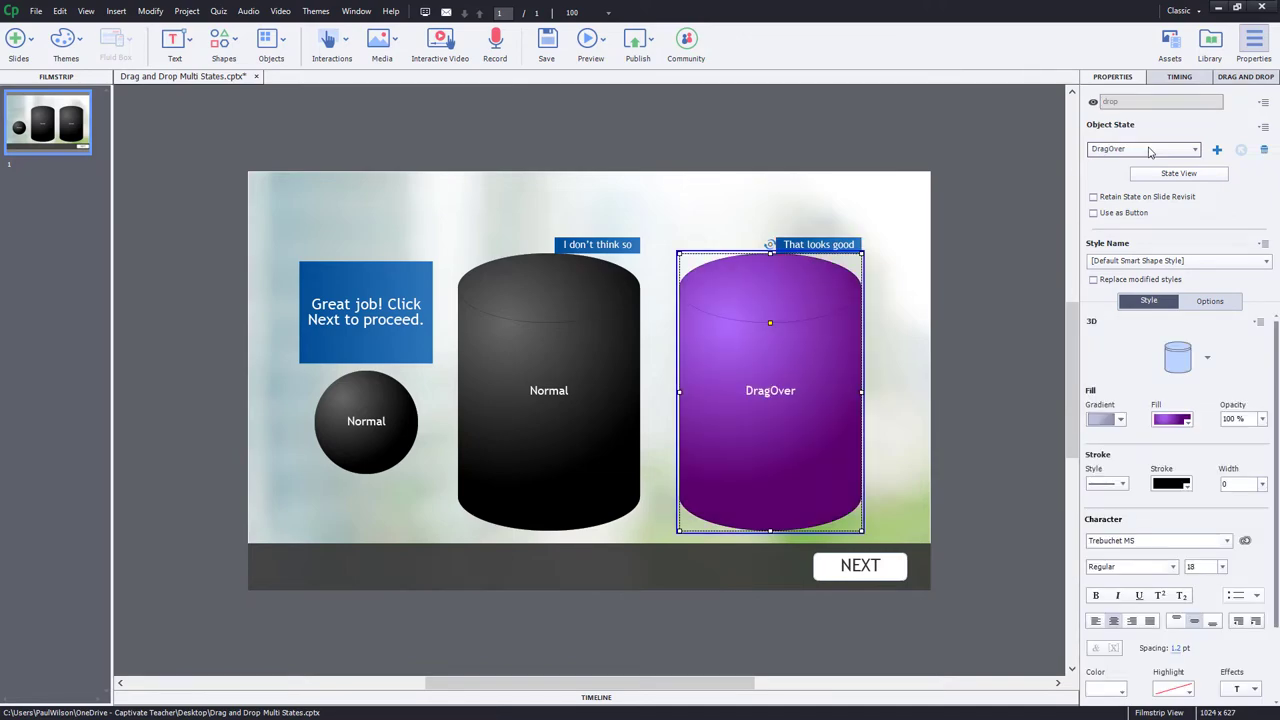
left_click(1143, 148)
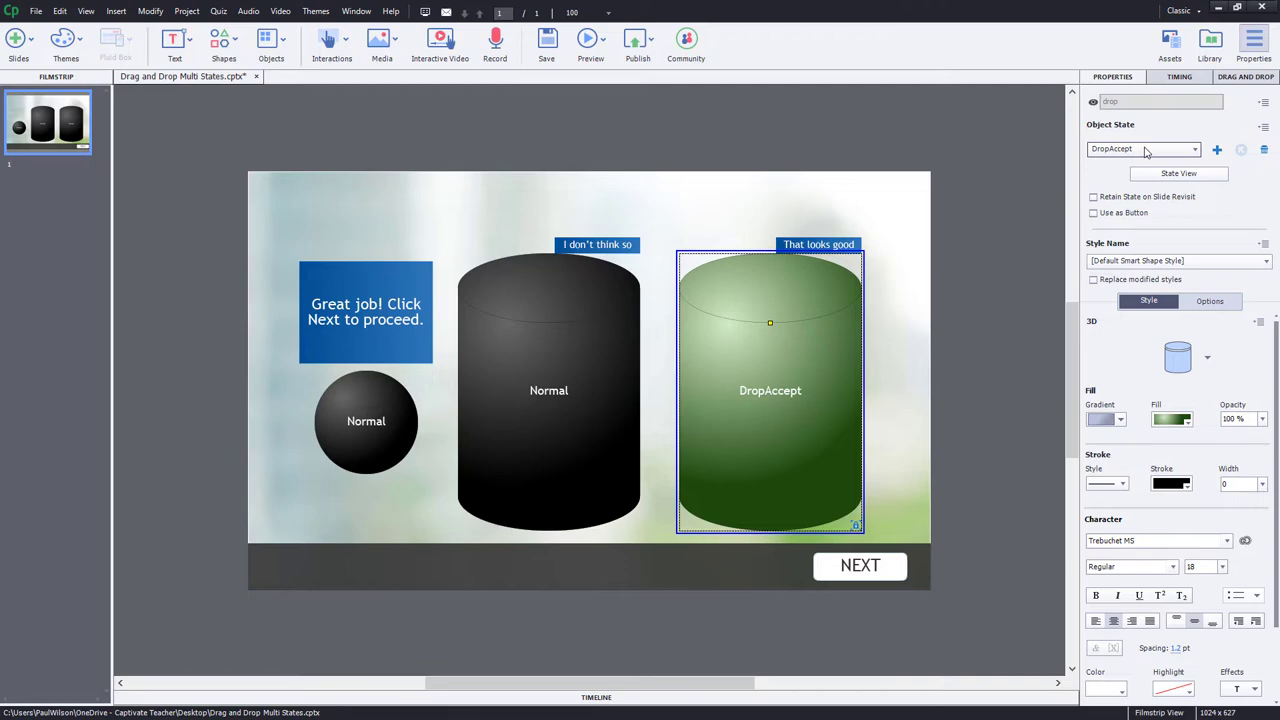
left_click(1143, 148)
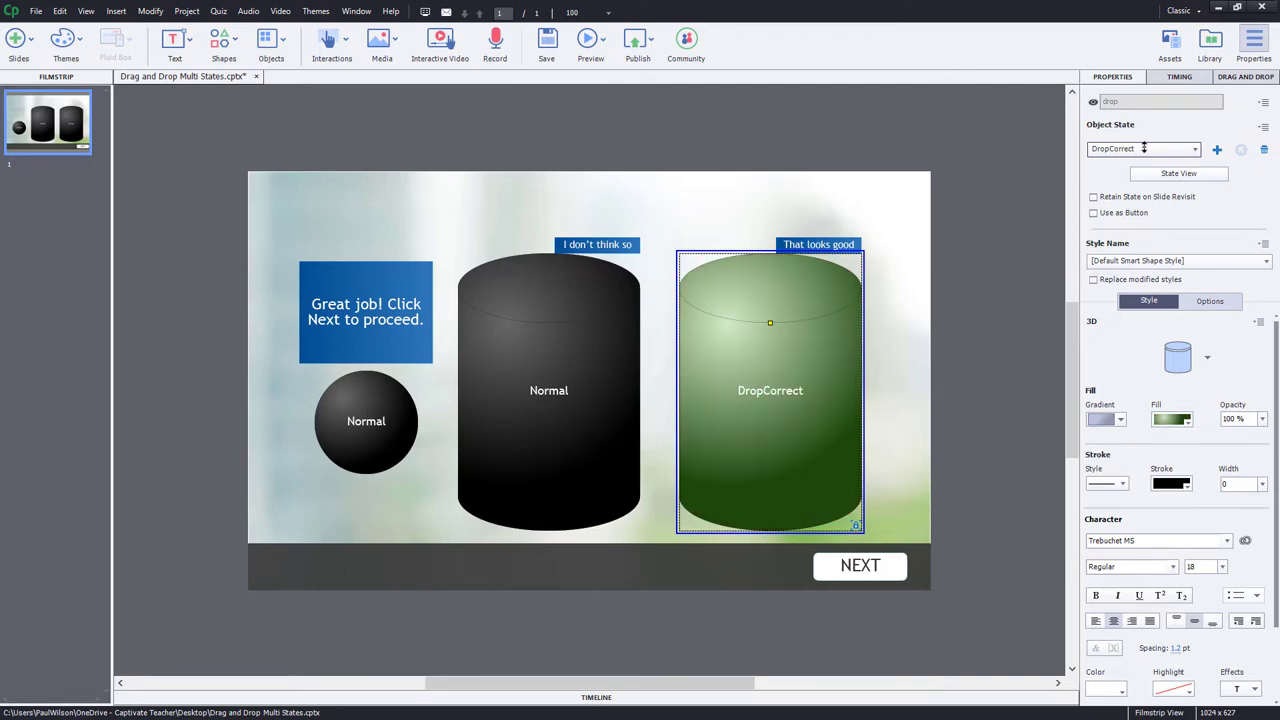
left_click(1194, 148)
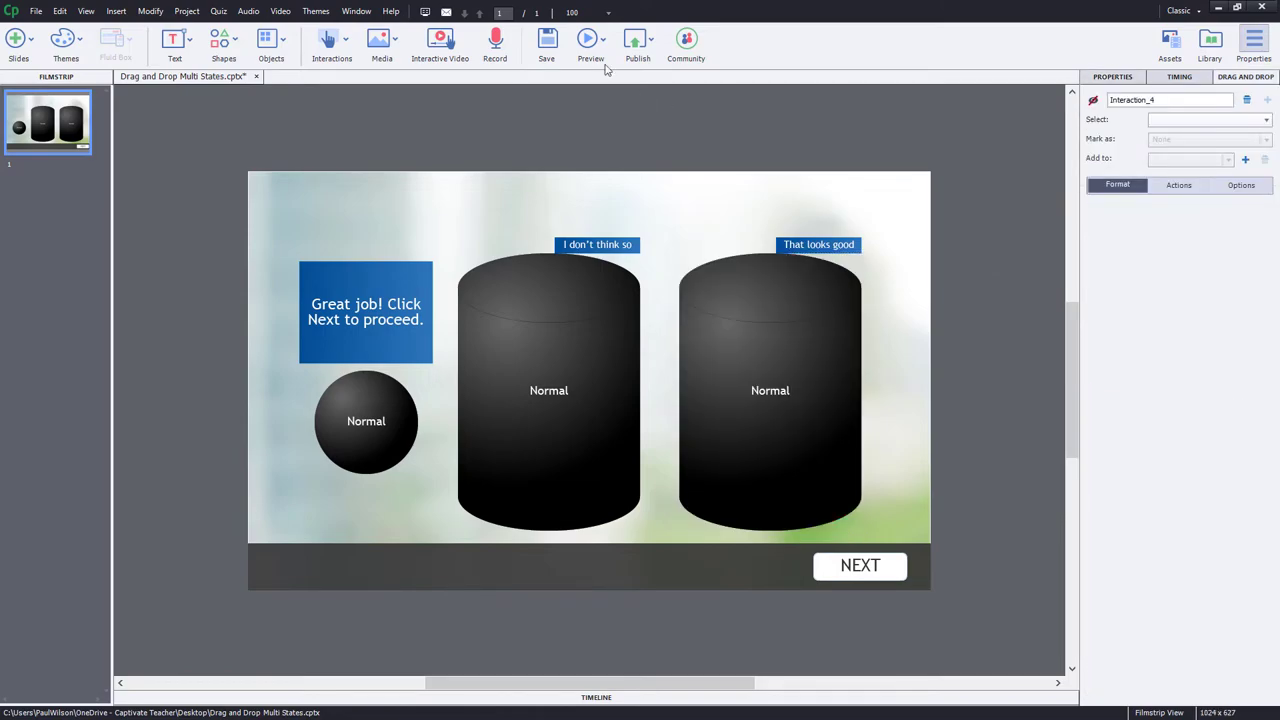
left_click(590, 38)
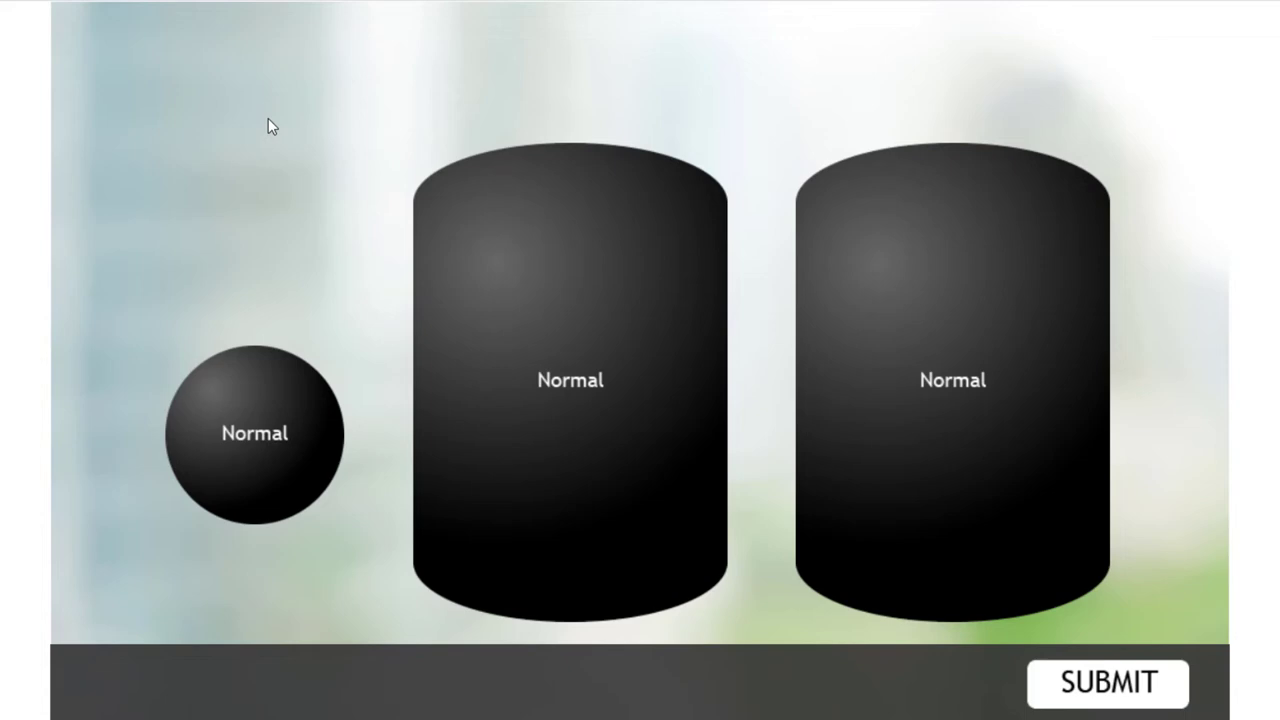
mouse_move(290, 190)
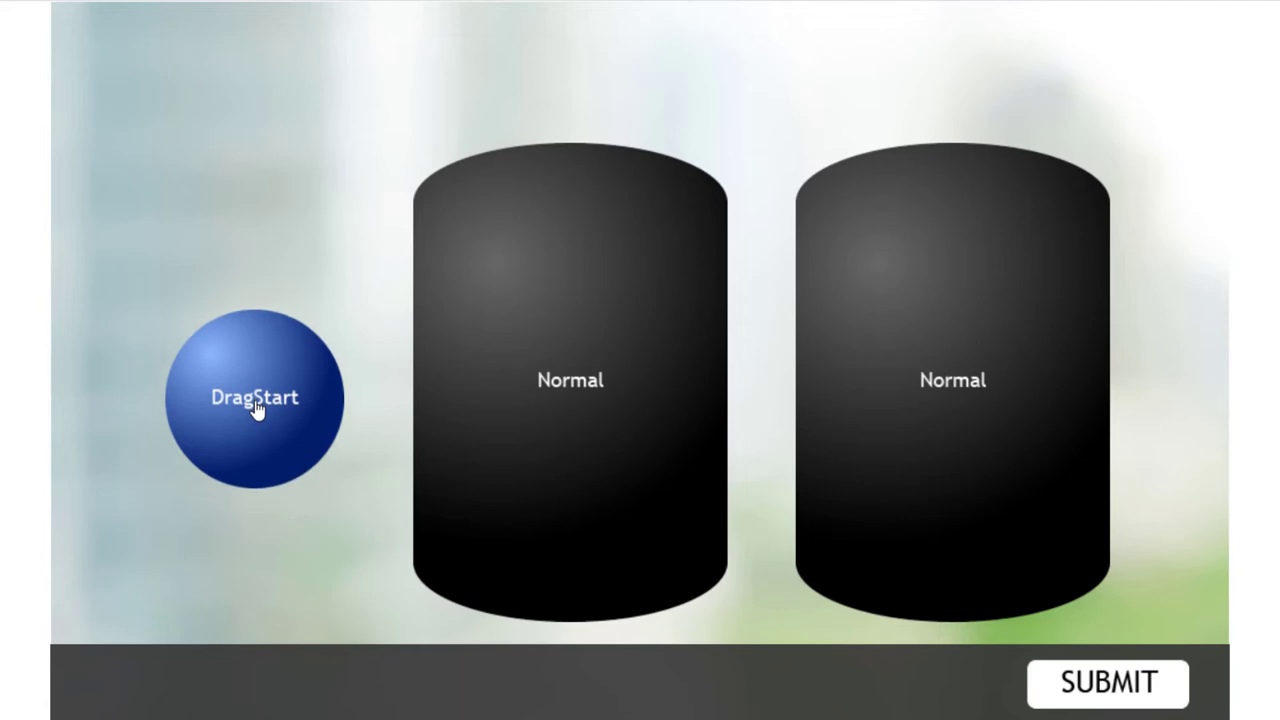
- Drag the sphere over the left cylinder, showing blue DragStart and purple DragOver, then release
left_click_drag(255, 397, 355, 97)
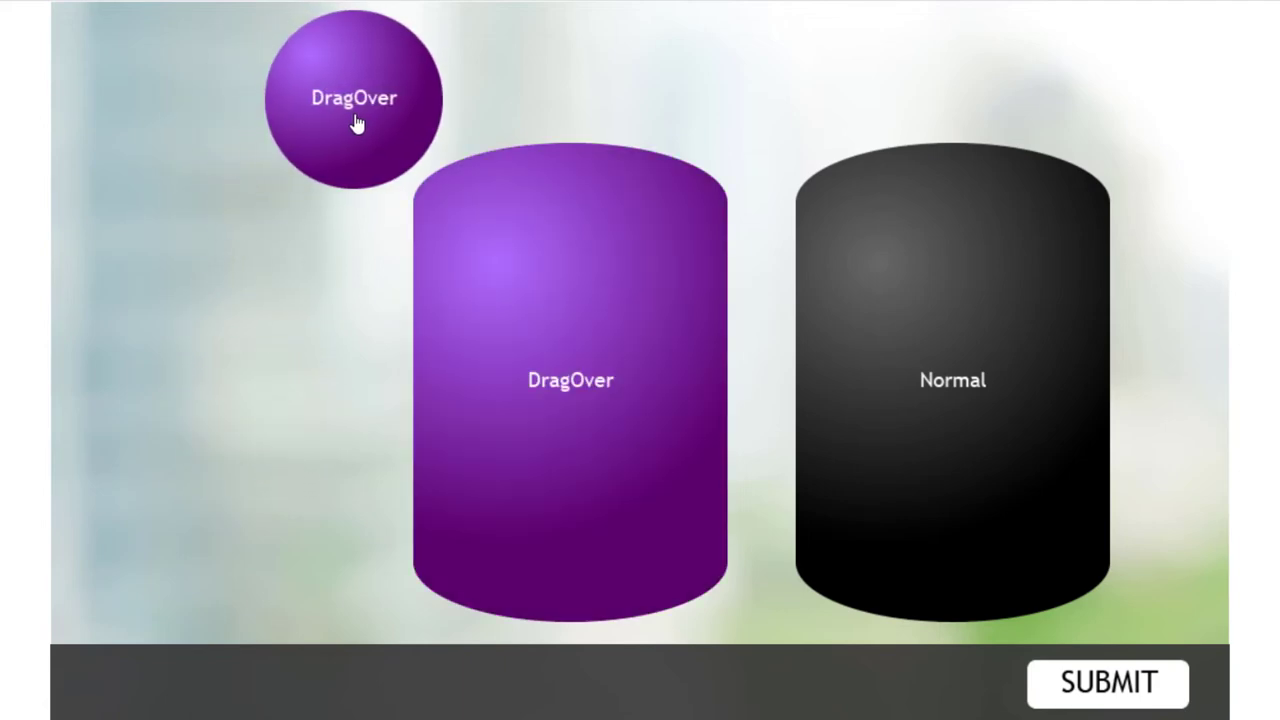
left_click_drag(355, 97, 575, 247)
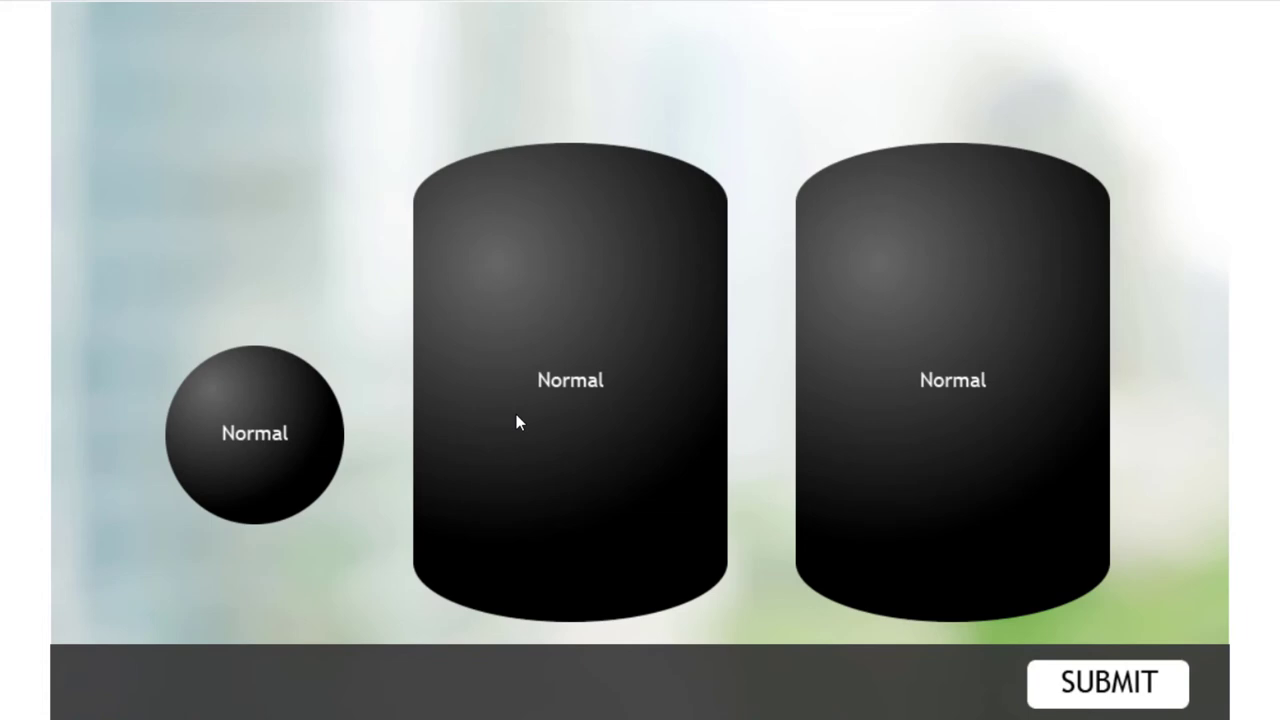
mouse_move(311, 375)
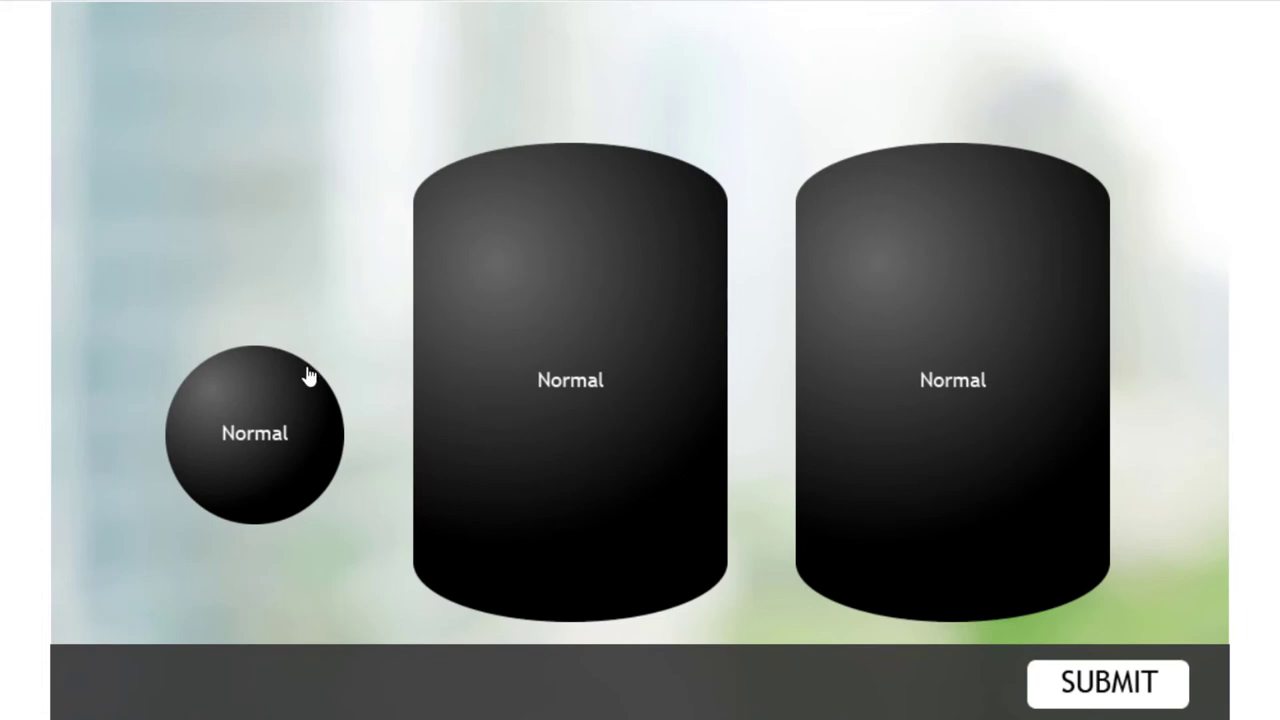
mouse_move(328, 470)
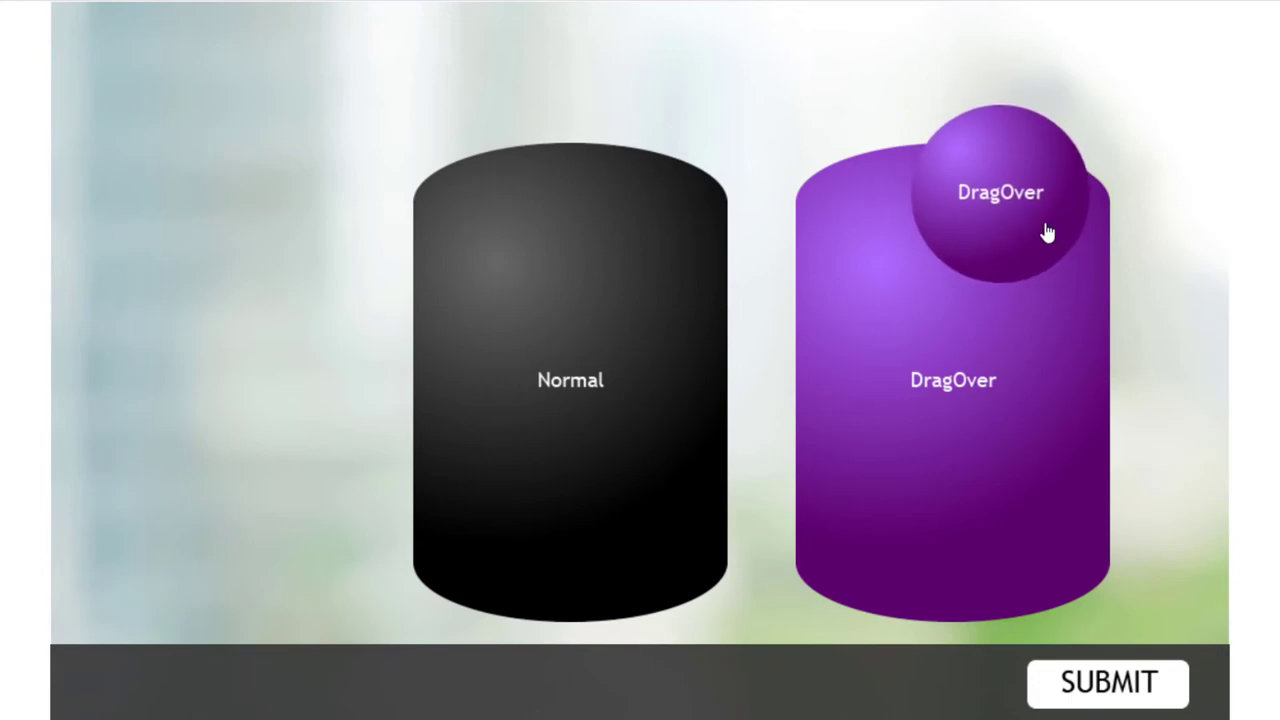
- Drop the sphere on the right cylinder, turning it green with the success message
left_click_drag(1000, 192, 1000, 287)
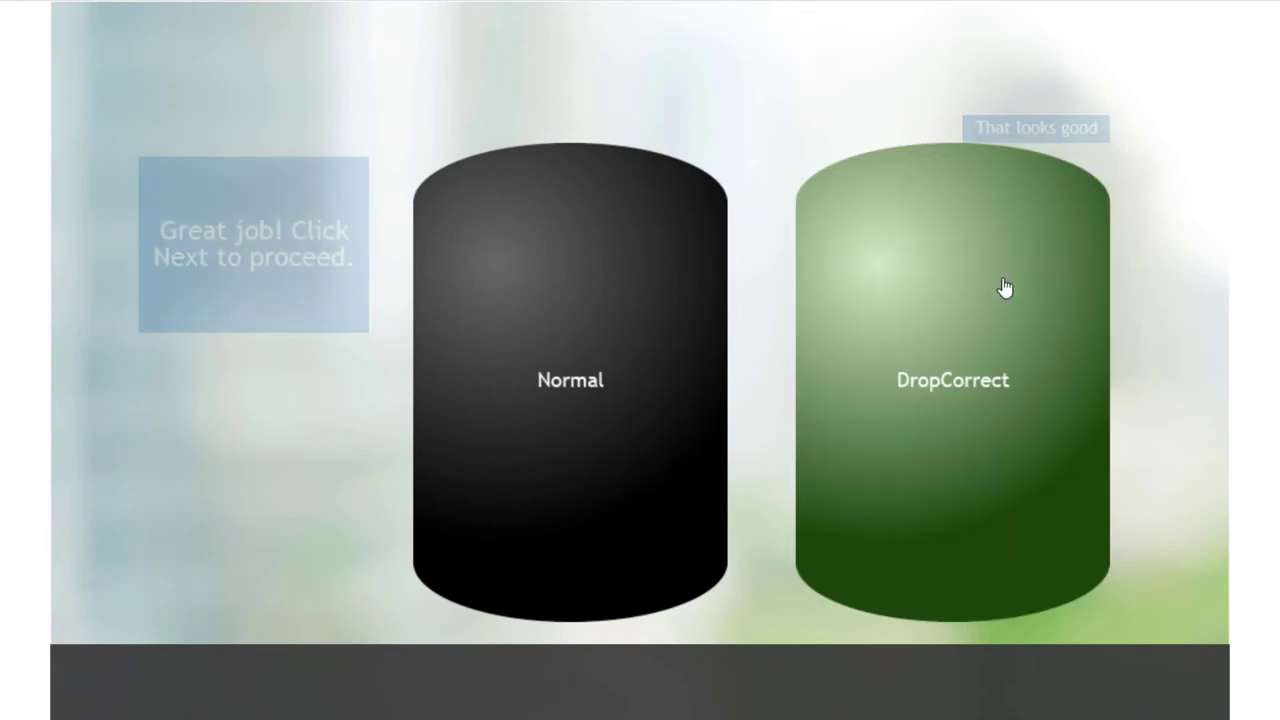